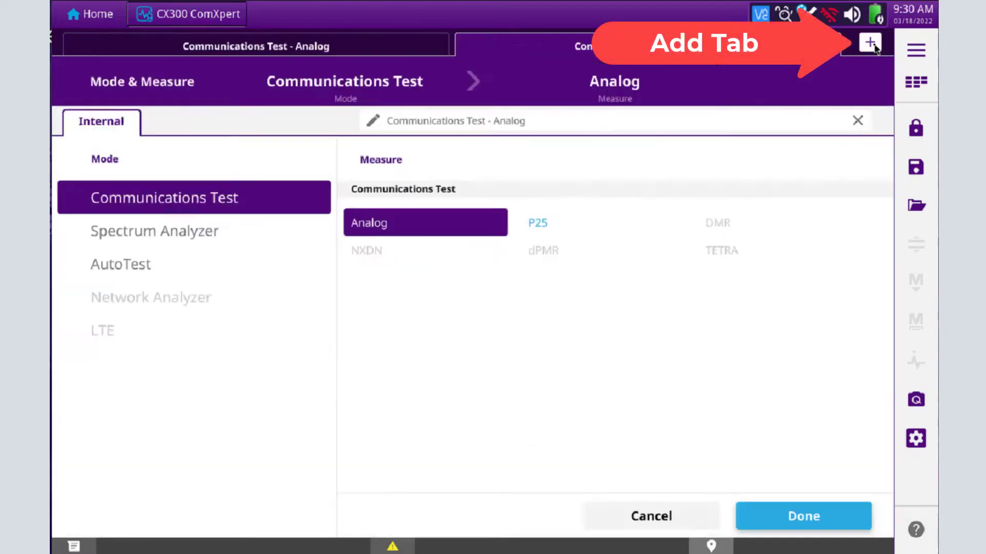
Add a second test tab and set its mode to AutoTest
left_click(868, 43)
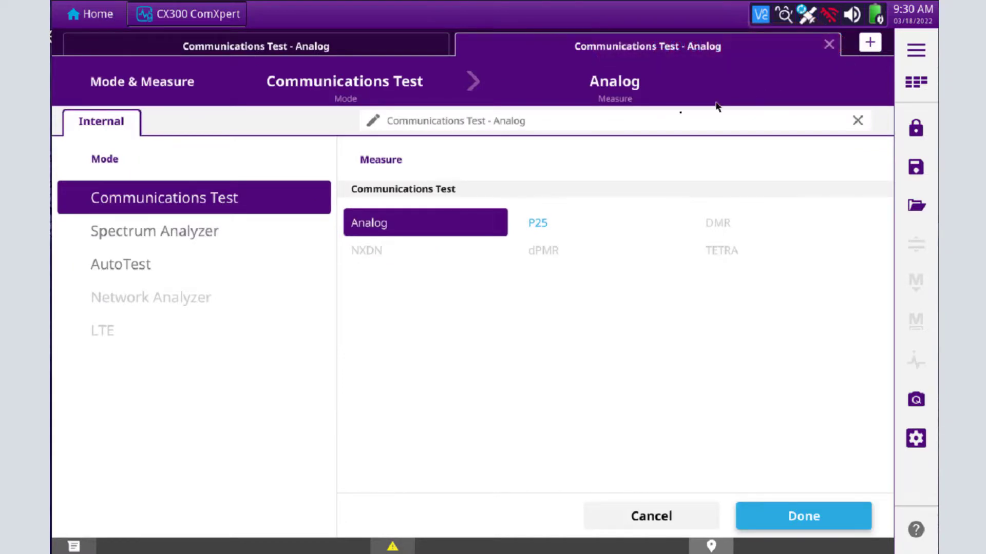
mouse_move(253, 201)
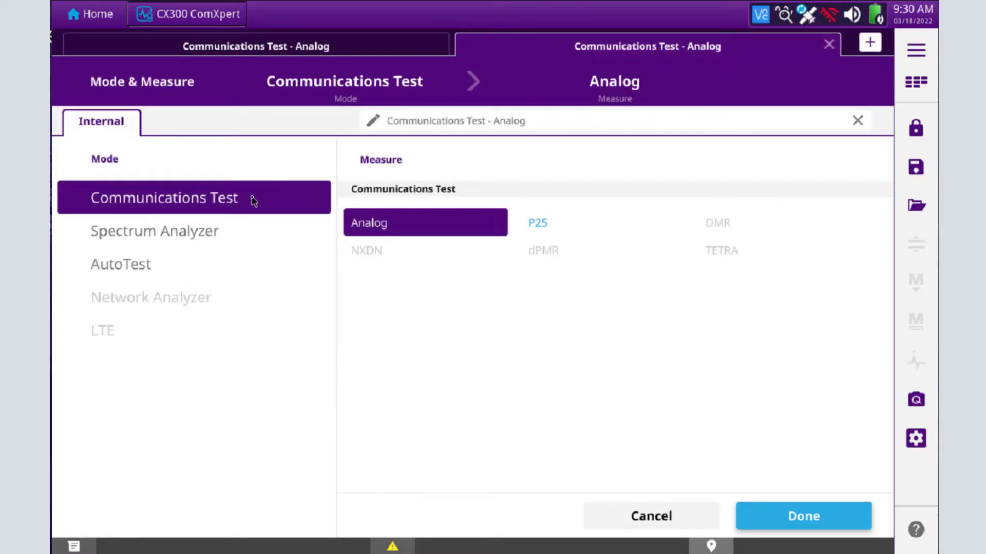
mouse_move(148, 249)
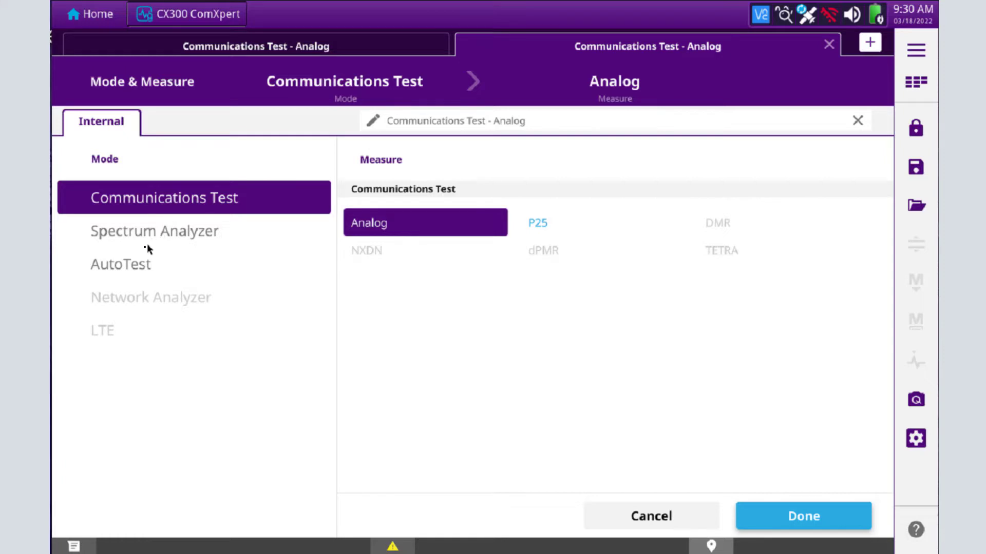
mouse_move(127, 269)
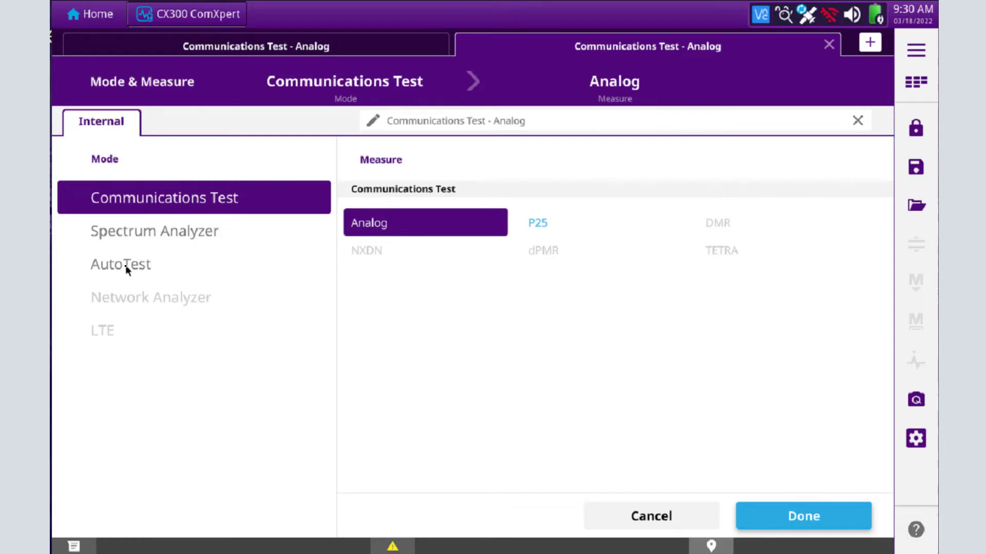
left_click(121, 264)
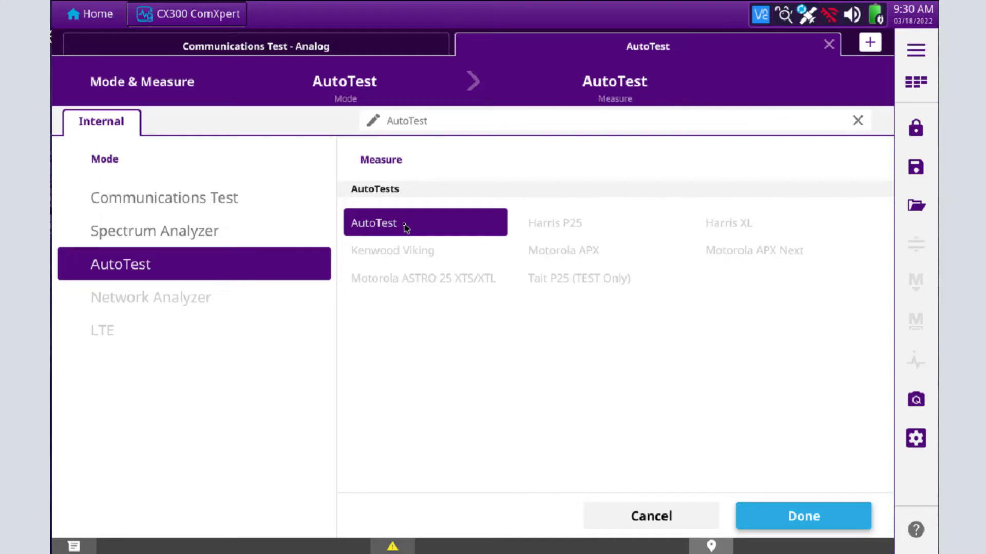
left_click(803, 516)
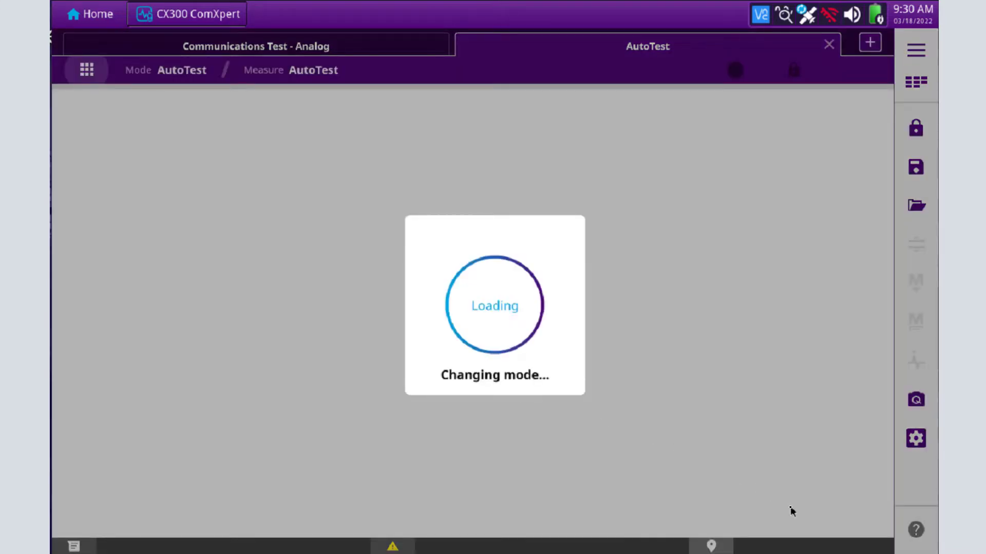
mouse_move(331, 422)
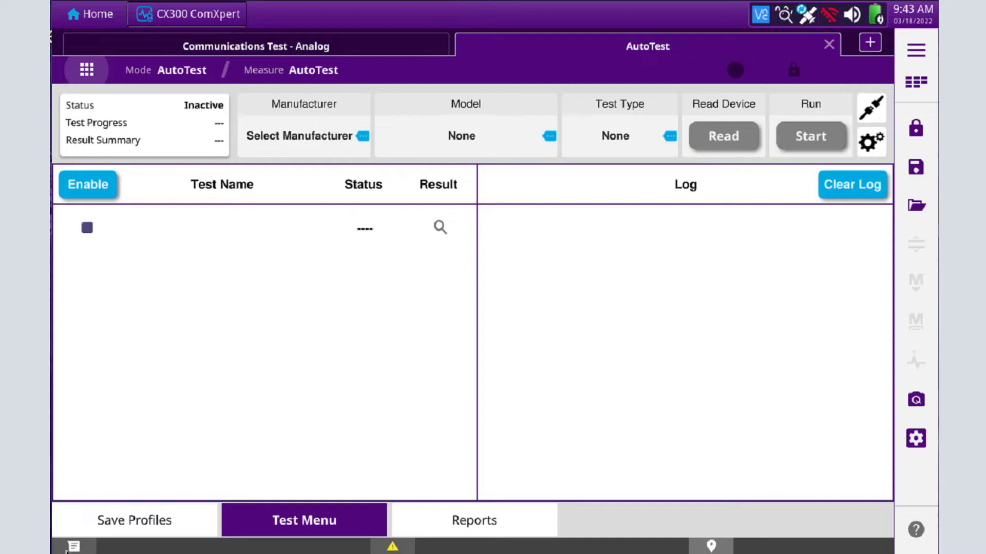
mouse_move(469, 393)
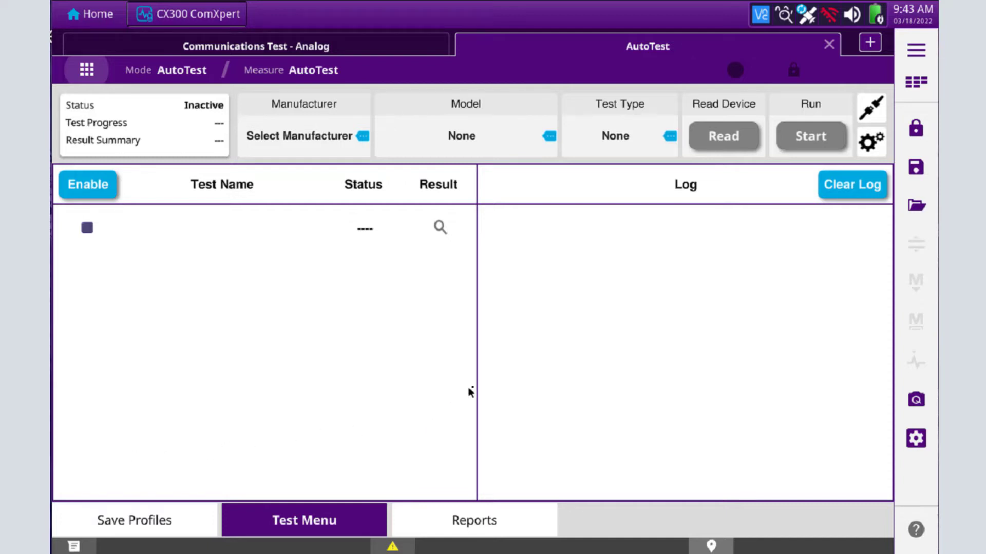
mouse_move(876, 140)
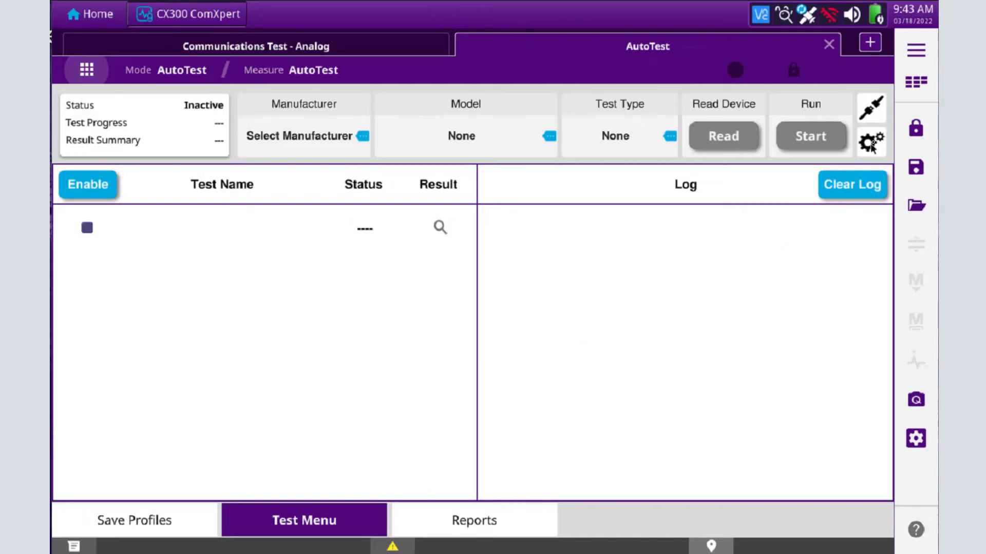
Bring up the RF generator and receiver level offset settings from the toolbar grid icon
left_click(915, 82)
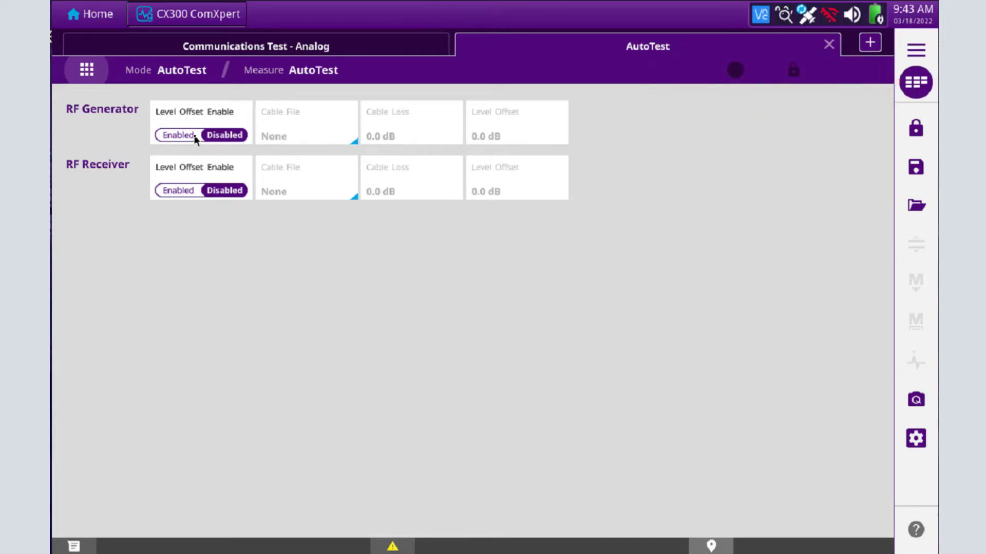
Enable RF Generator and RF Receiver level offsets, each using the Cable for Portables file
left_click(176, 135)
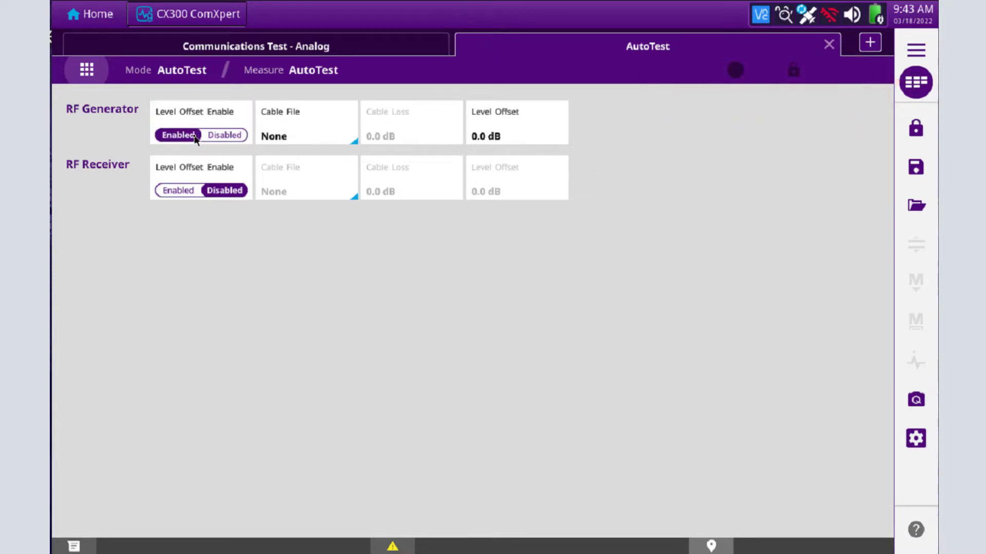
left_click(179, 190)
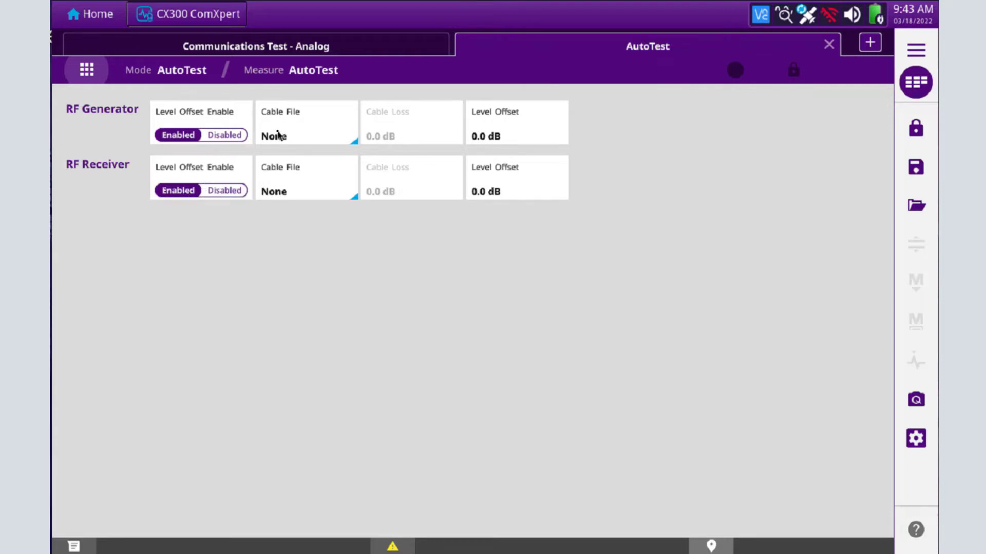
left_click(306, 135)
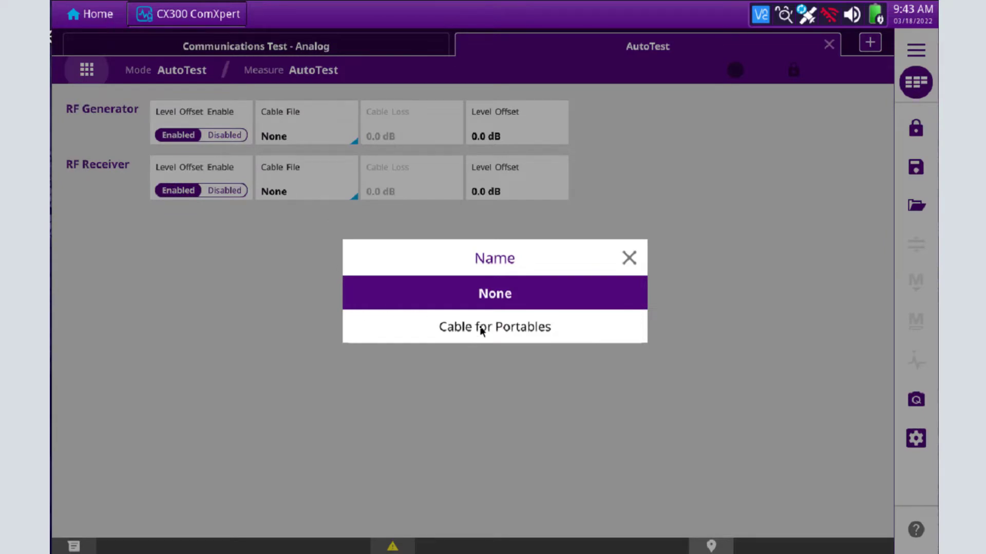
left_click(494, 327)
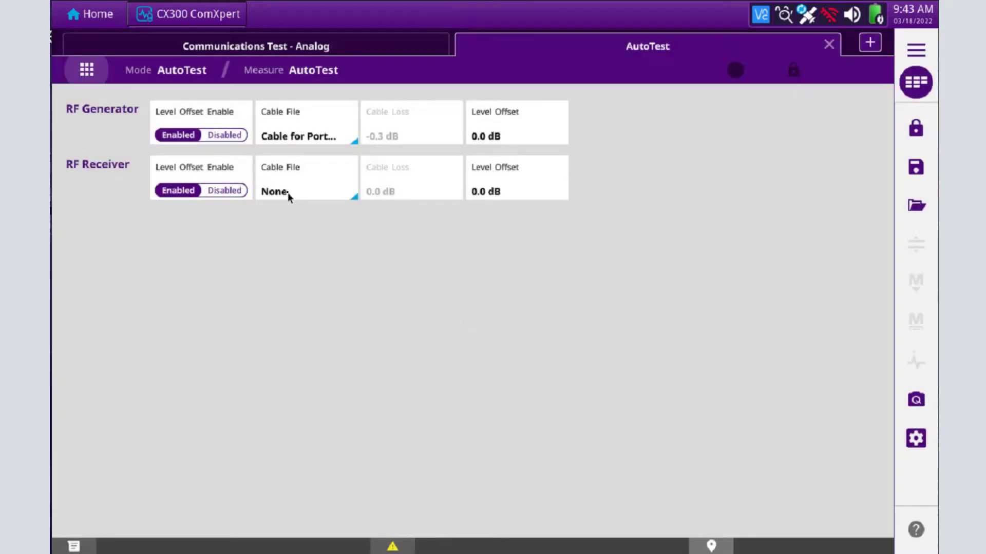
left_click(306, 191)
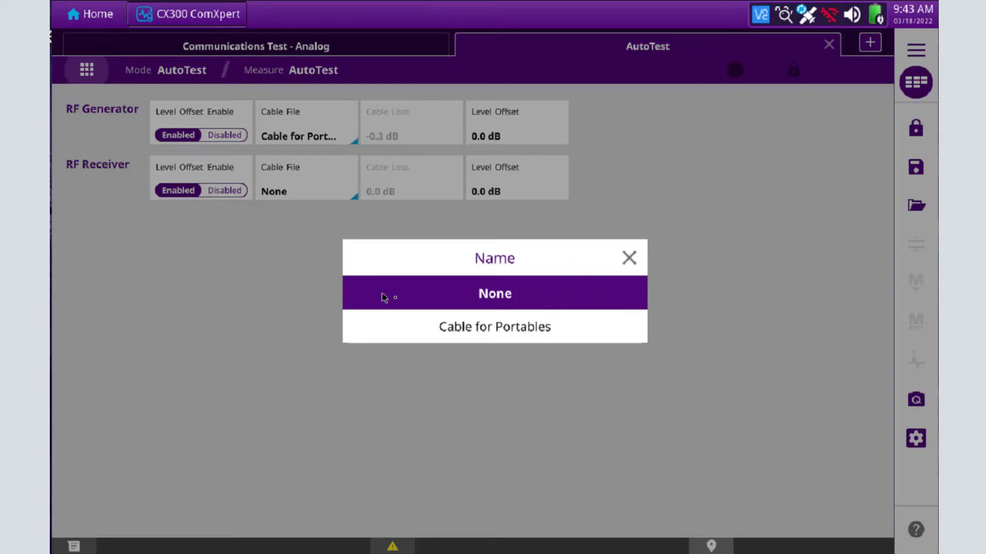
left_click(493, 326)
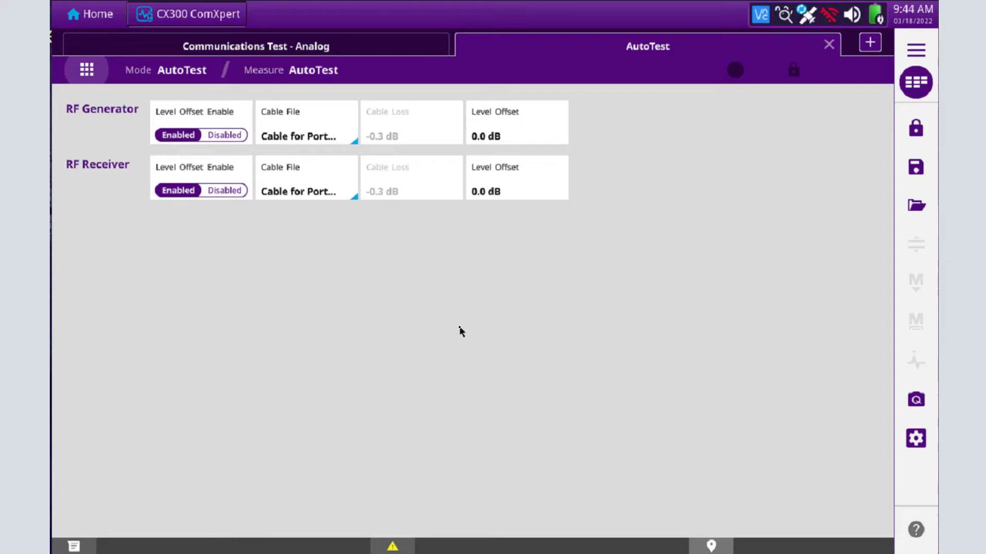
mouse_move(534, 110)
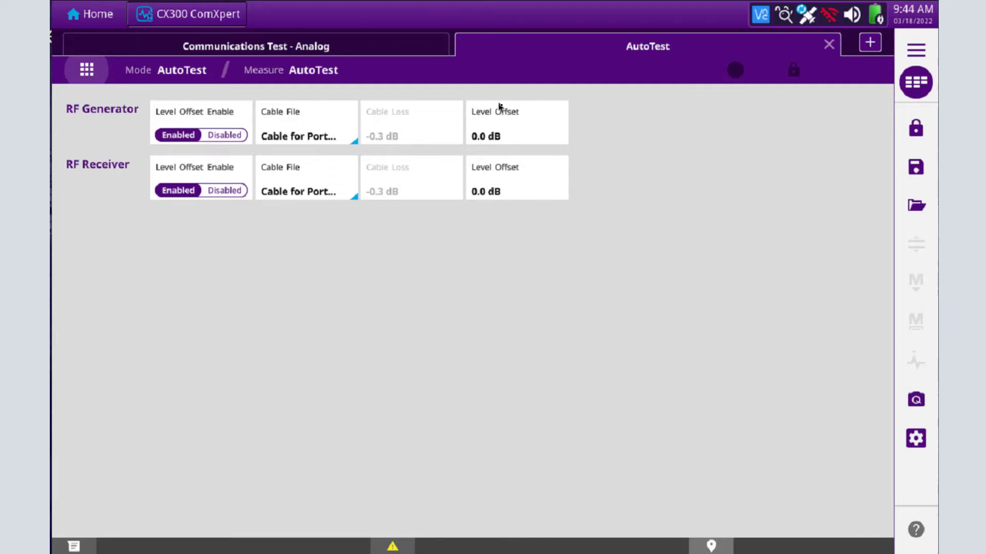
Set the RF Receiver level offset to -6.0 dB
left_click(490, 193)
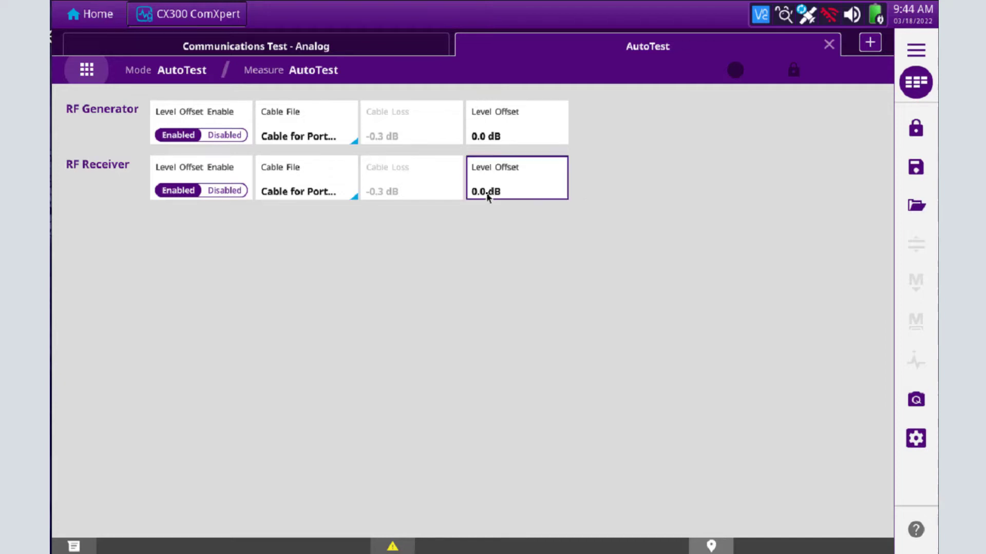
left_click(490, 191)
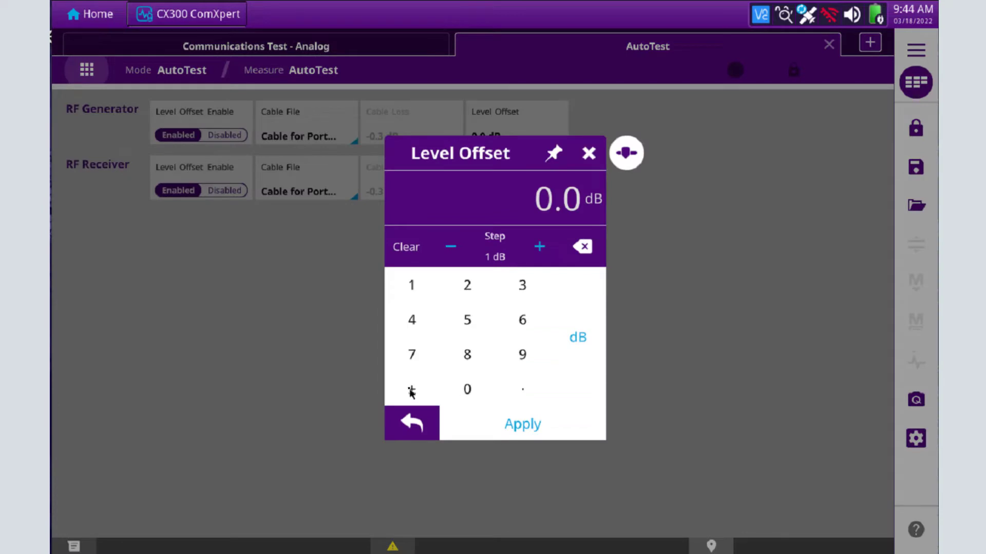
left_click(522, 319)
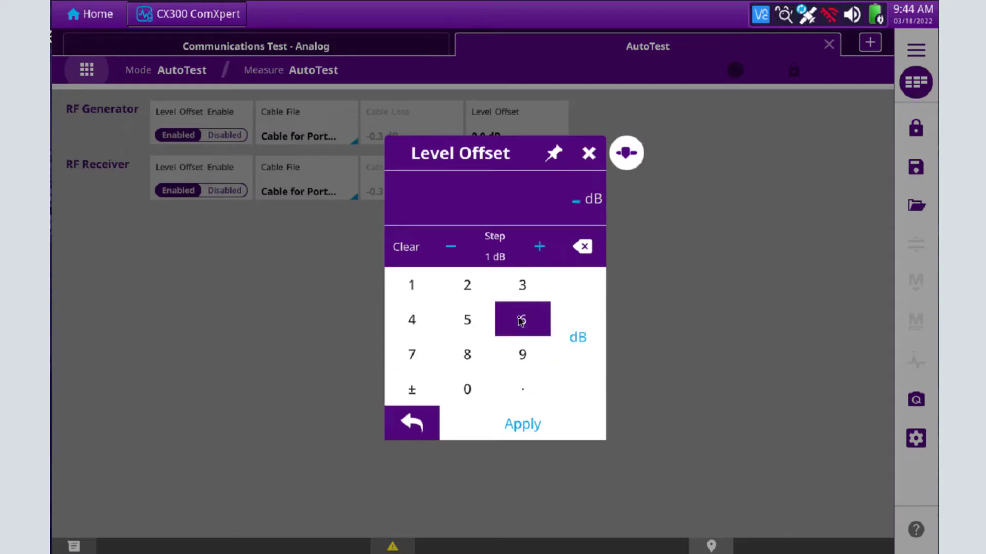
left_click(522, 424)
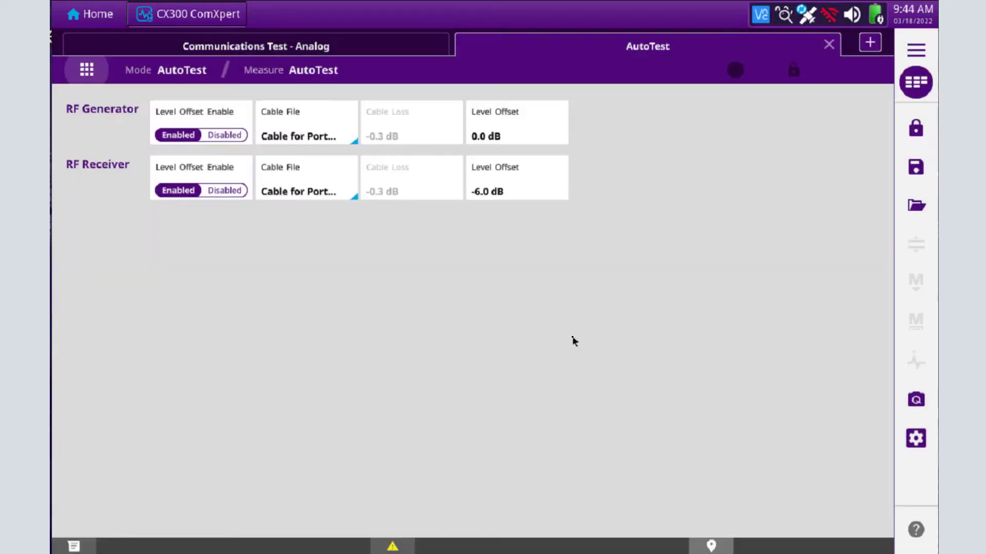
mouse_move(491, 212)
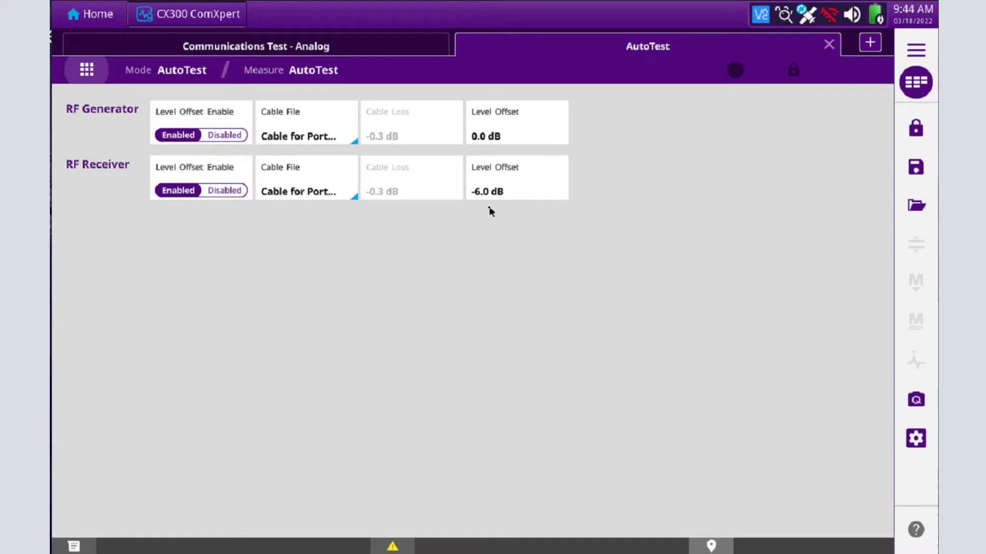
mouse_move(432, 229)
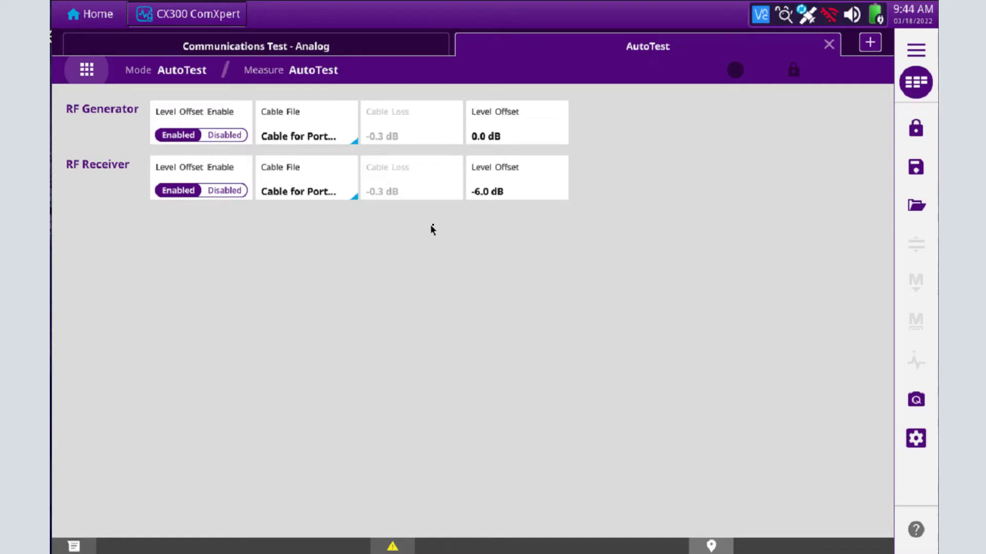
Reset the RF Receiver level offset to 0.0 dB and return to the test menu
left_click(495, 193)
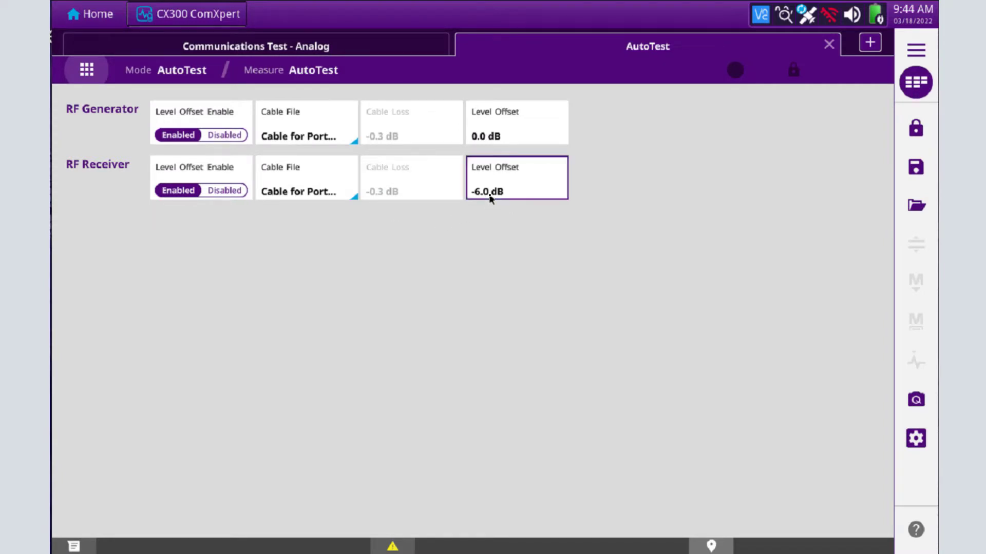
left_click(489, 191)
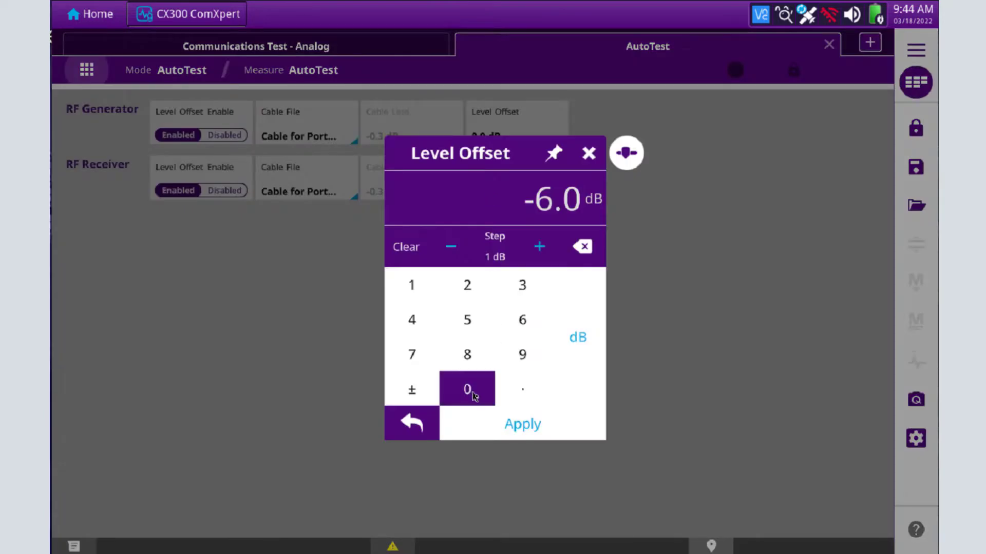
left_click(587, 154)
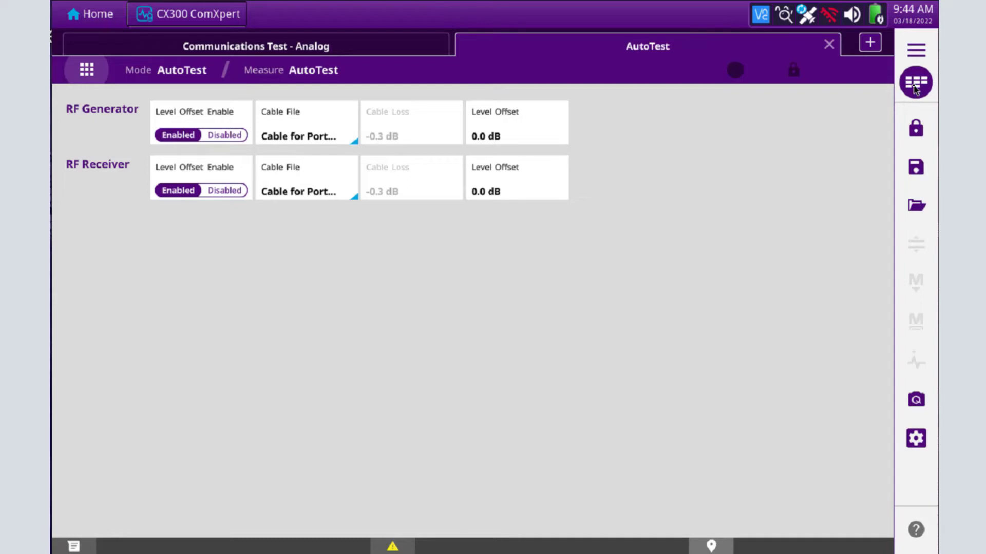
left_click(916, 80)
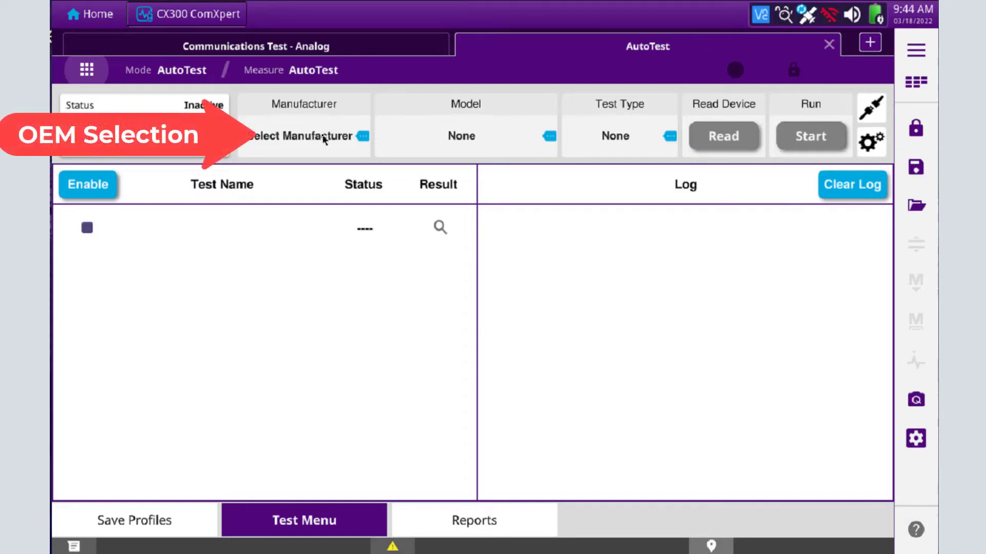
Choose Motorola APX Series as the manufacturer and bring up its model list
left_click(325, 135)
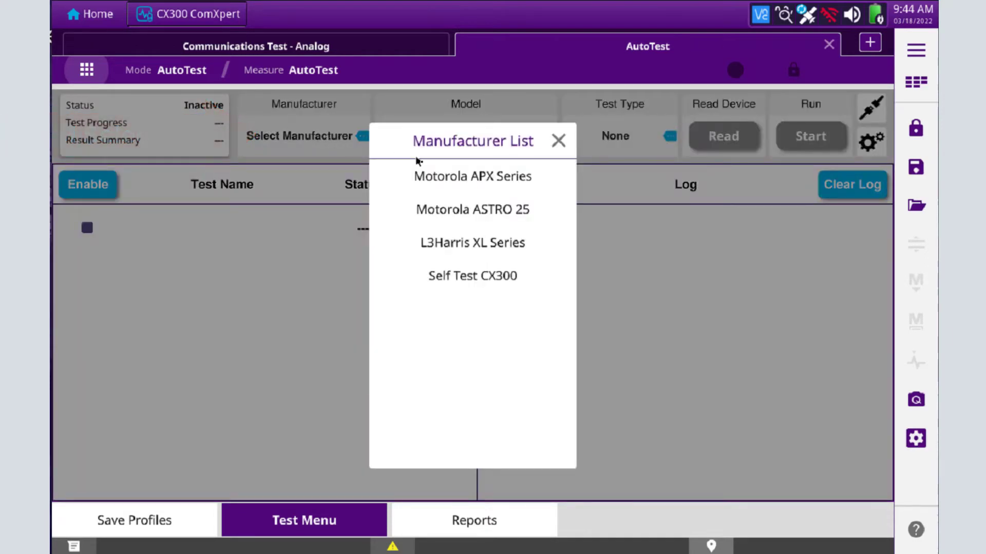
left_click(472, 177)
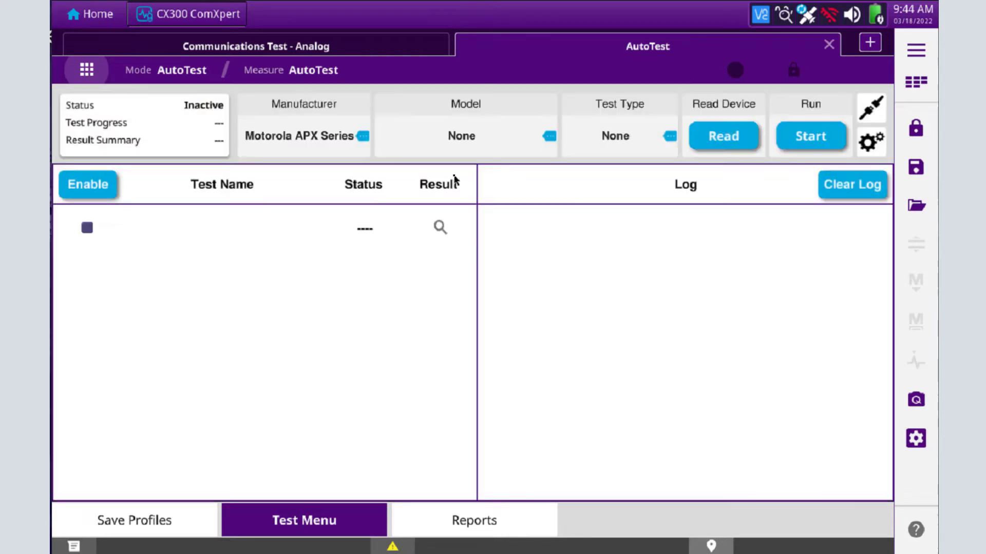
left_click(723, 135)
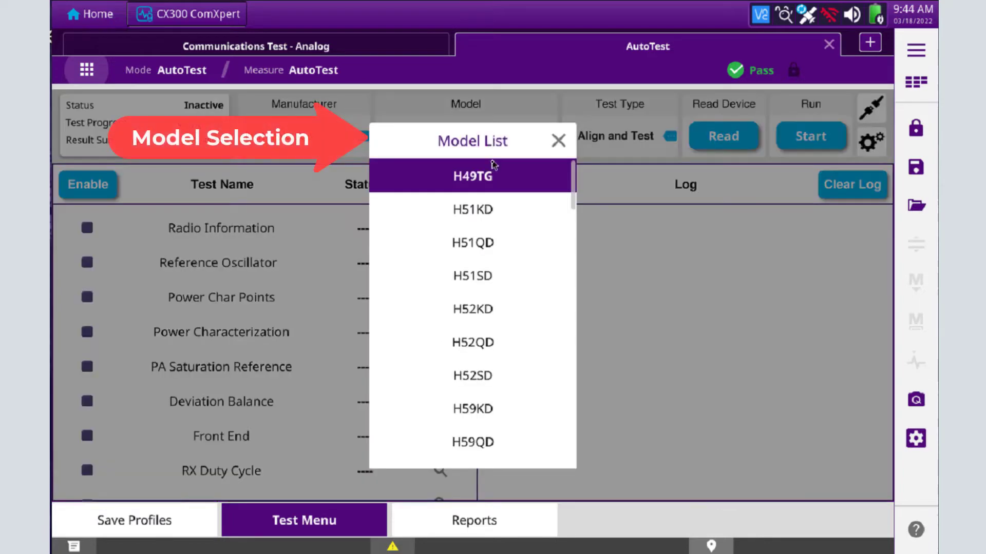
Scroll through the Model List toward H49TG
scroll("down", 3)
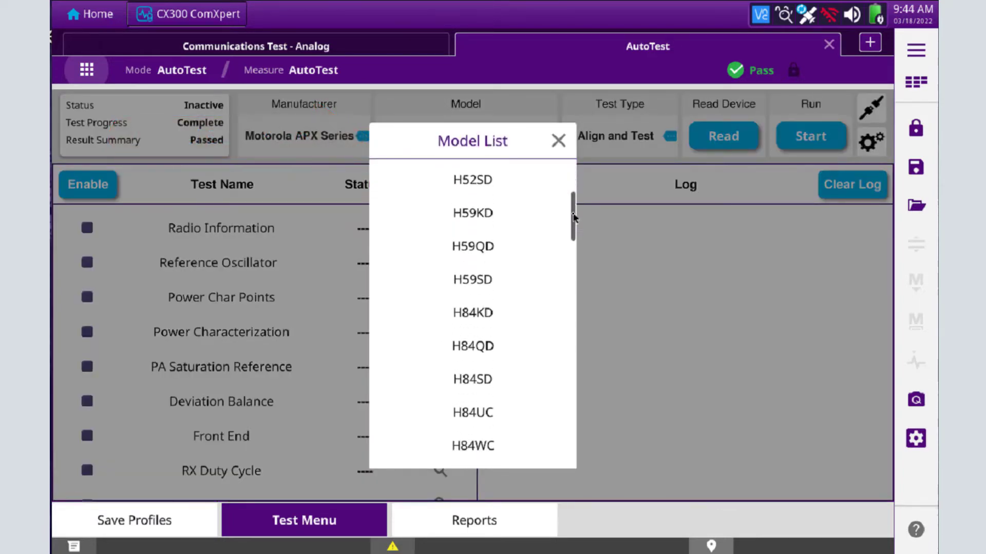
scroll("down", 3)
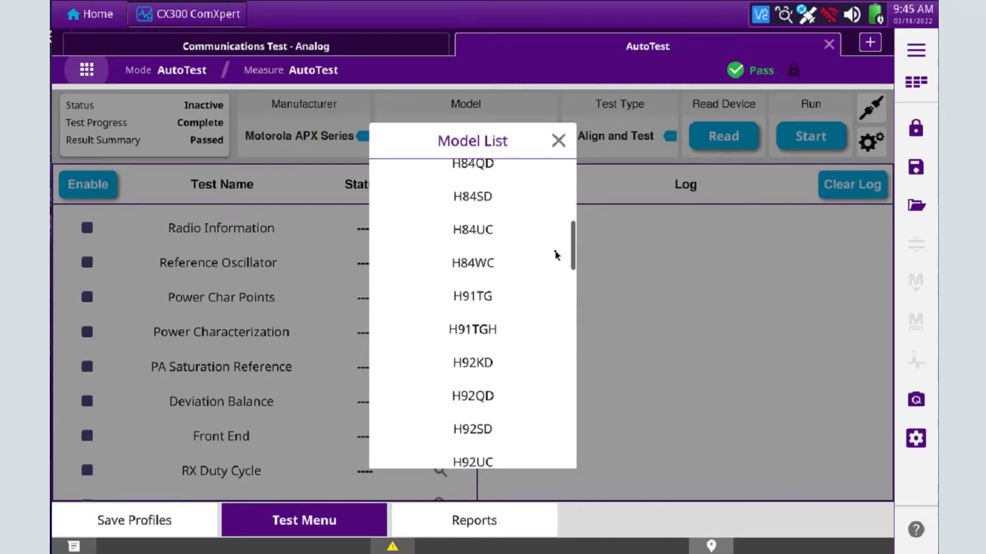
scroll("down", 3)
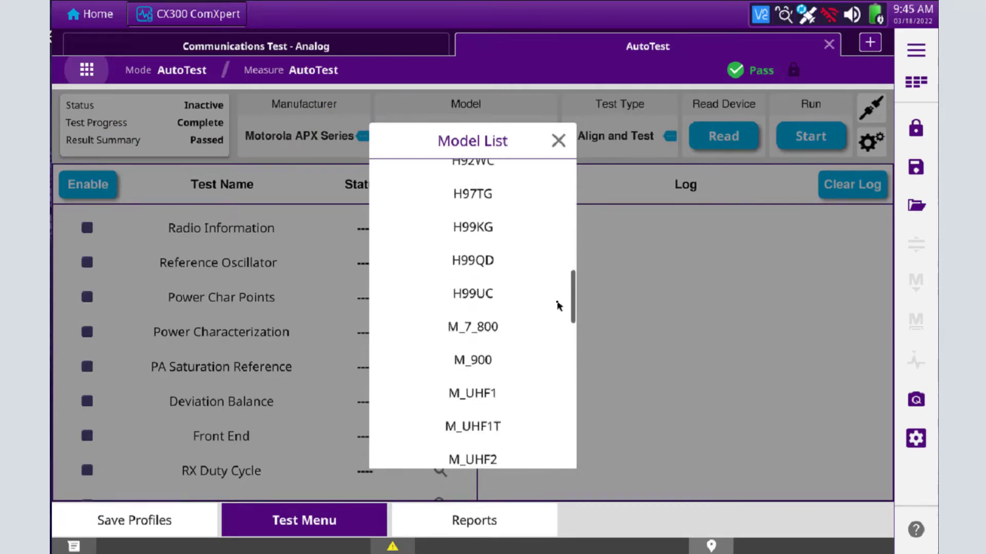
scroll("down", 3)
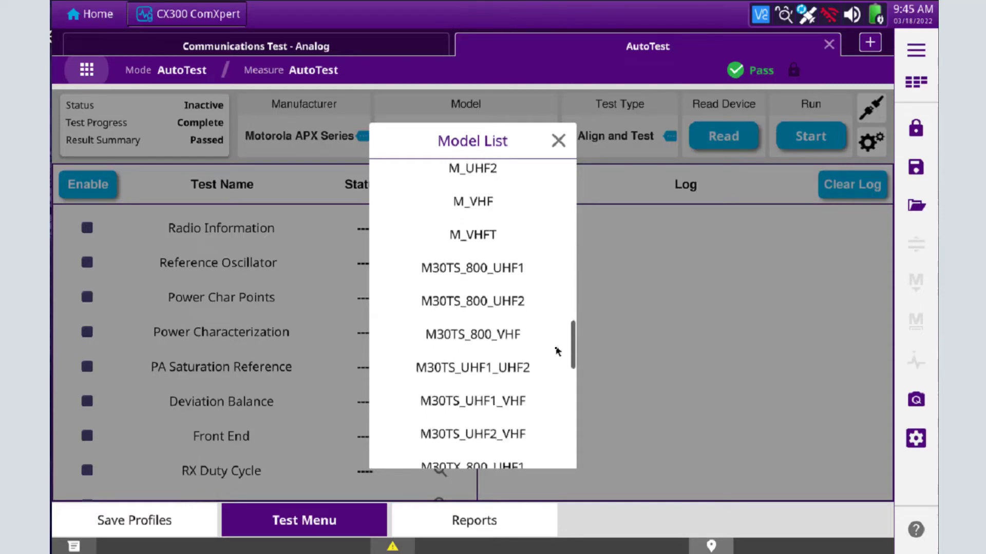
scroll("down", 3)
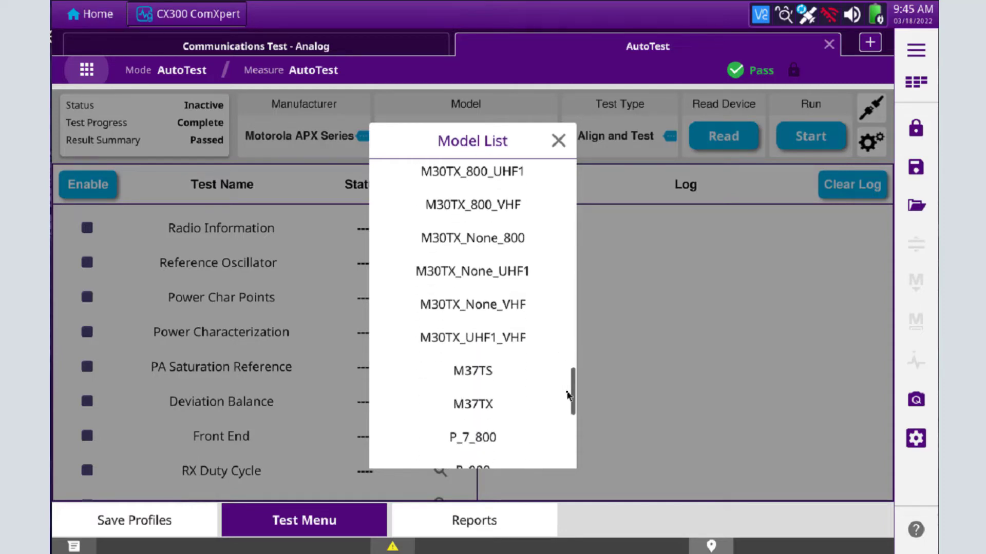
scroll("down", 3)
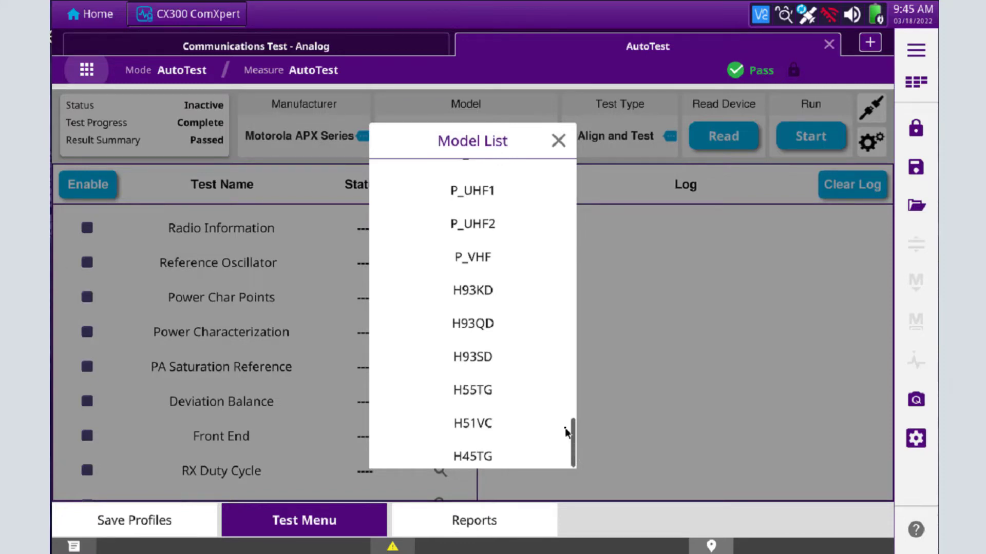
scroll("down", 3)
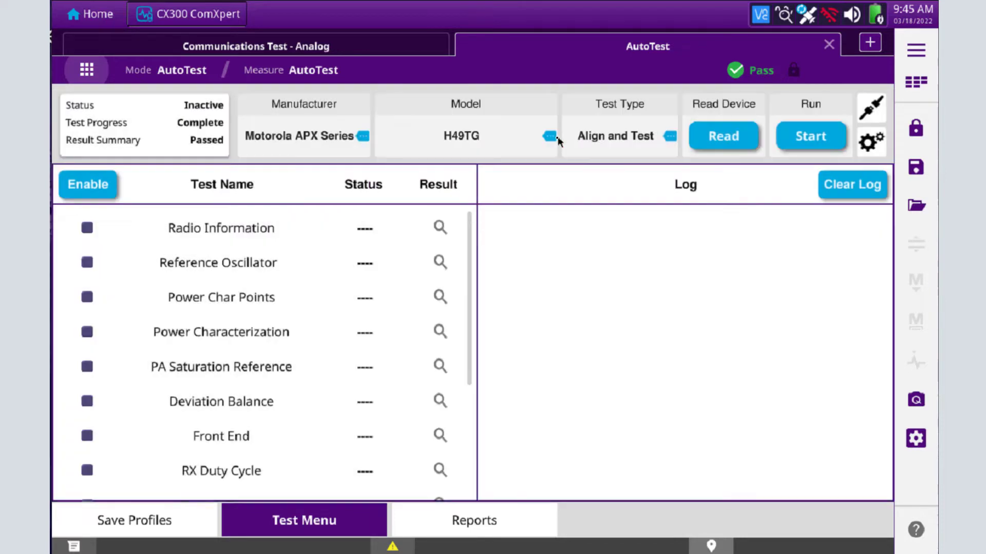
mouse_move(631, 146)
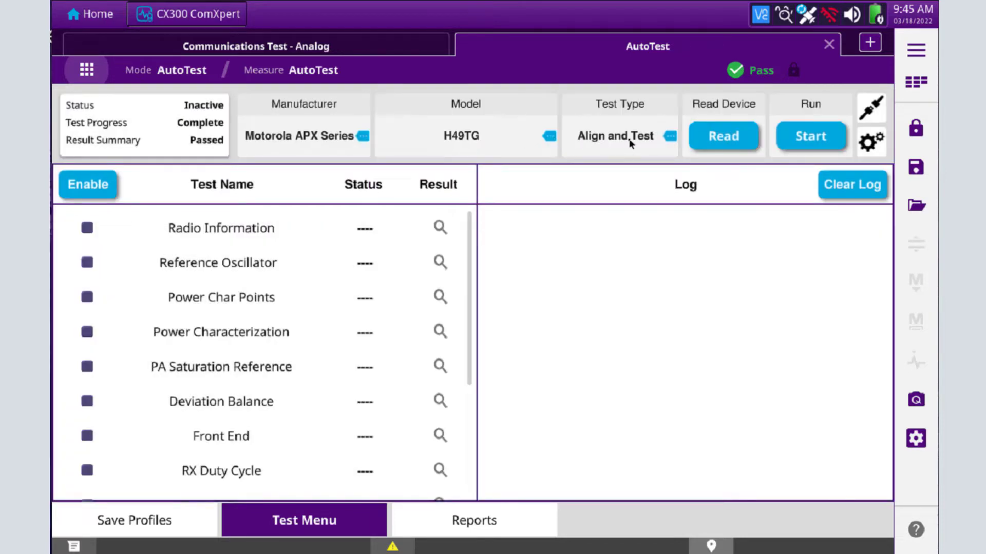
Change the test type from Align and Test to Test
left_click(618, 135)
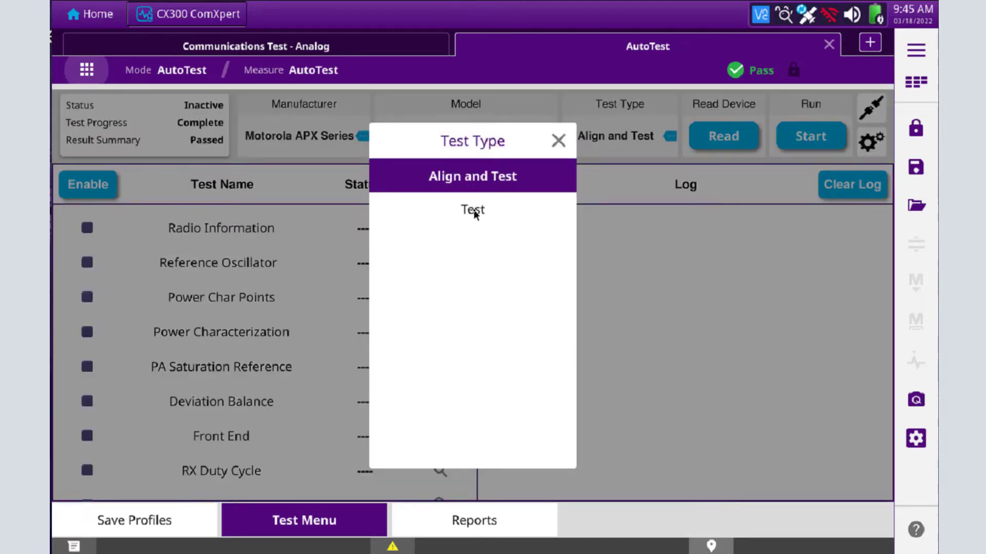
left_click(472, 209)
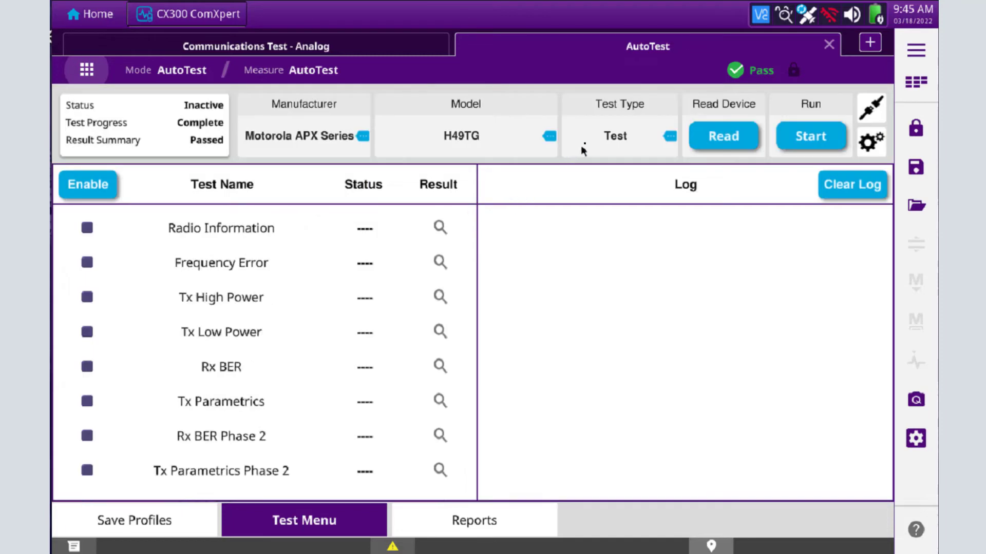
mouse_move(298, 228)
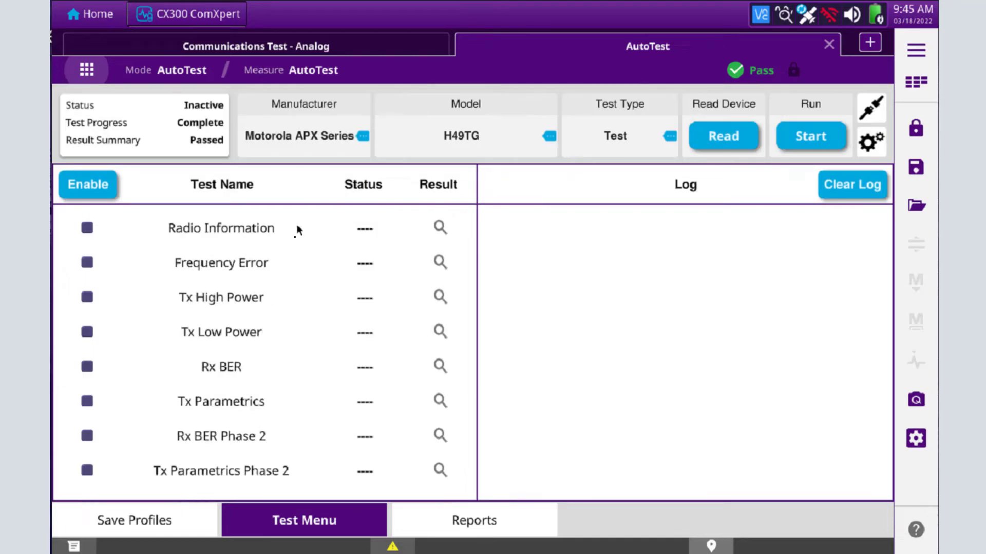
mouse_move(723, 239)
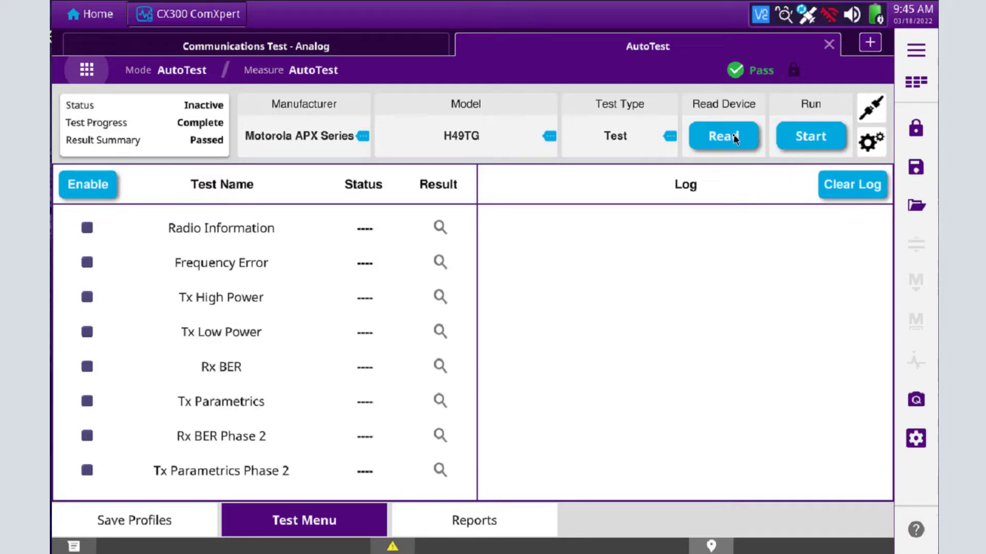
Read the connected radio so its model is detected
left_click(722, 136)
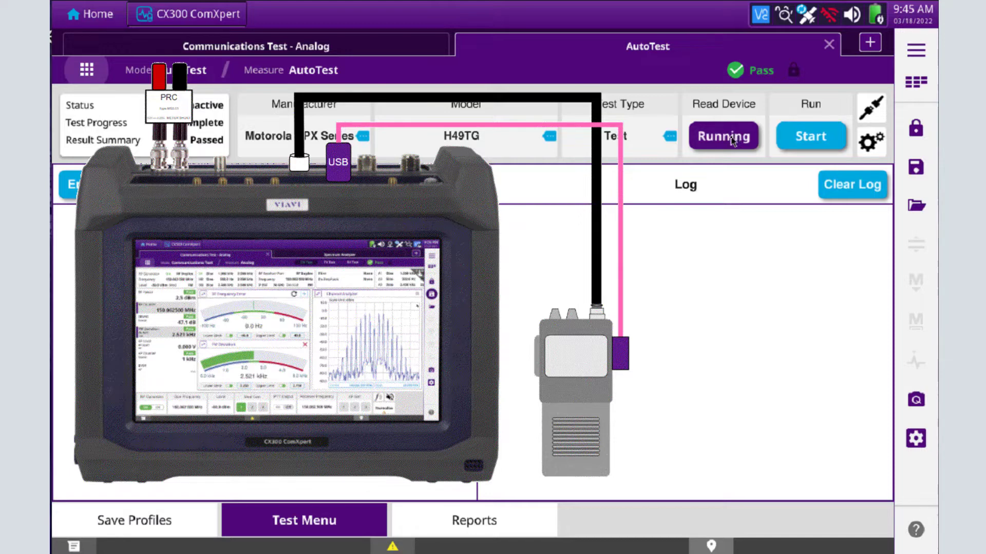
mouse_move(671, 168)
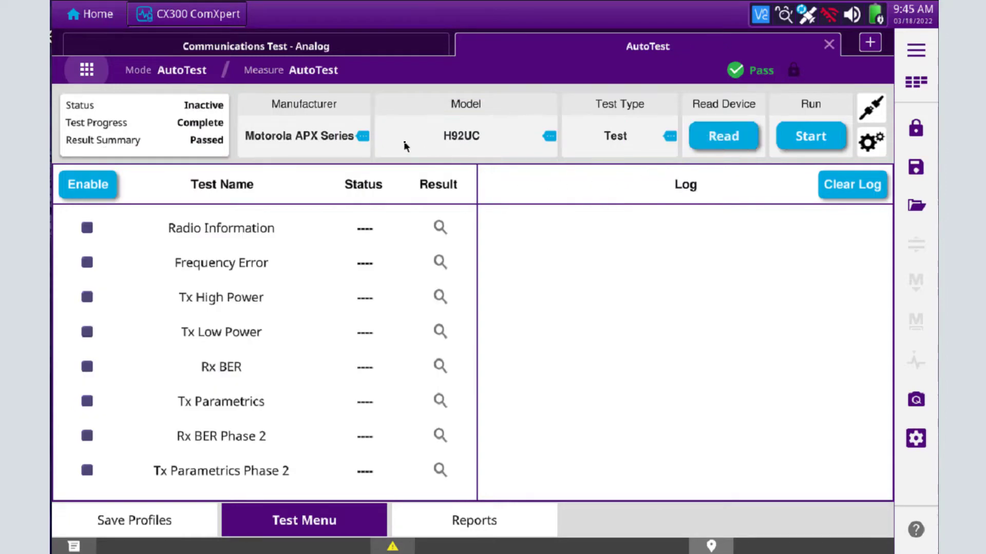
mouse_move(139, 191)
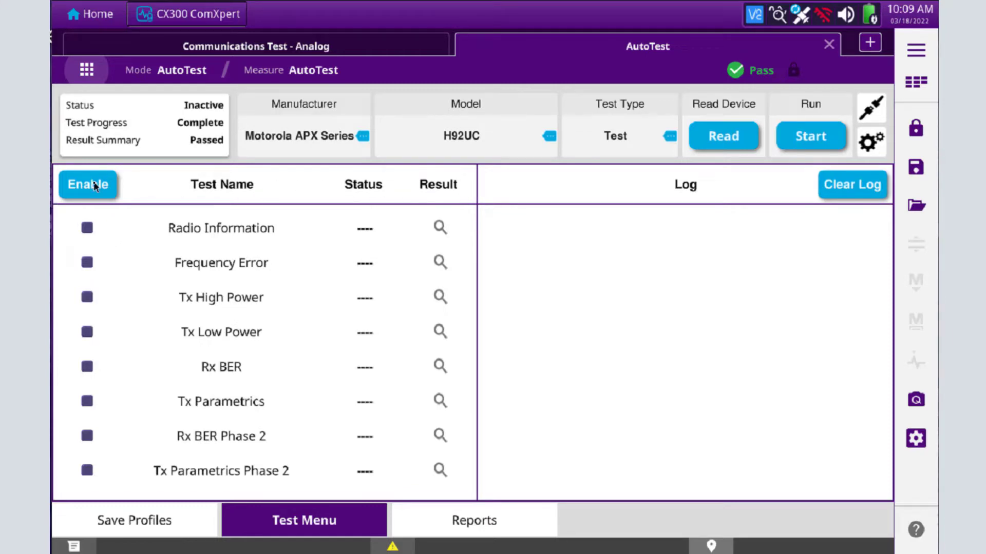
left_click(89, 185)
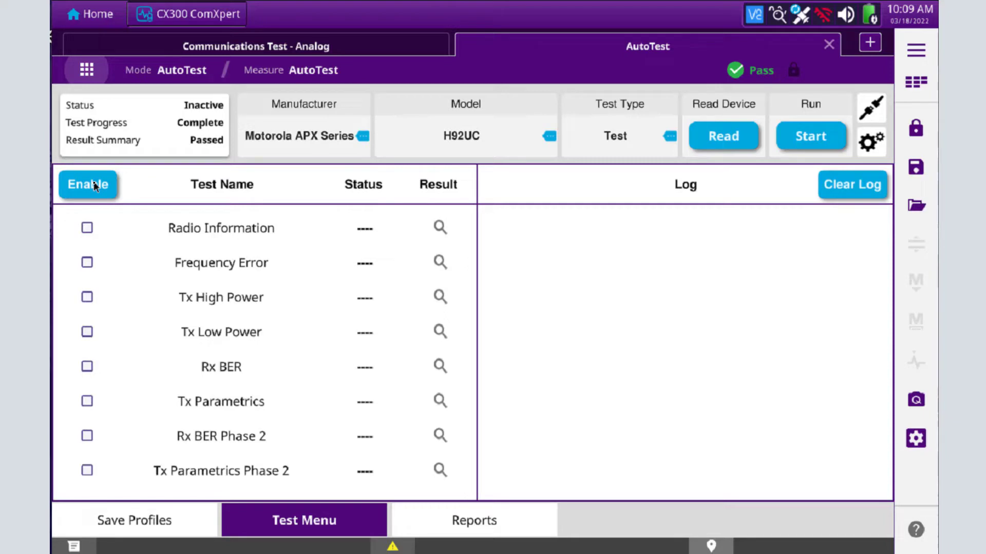
left_click(86, 228)
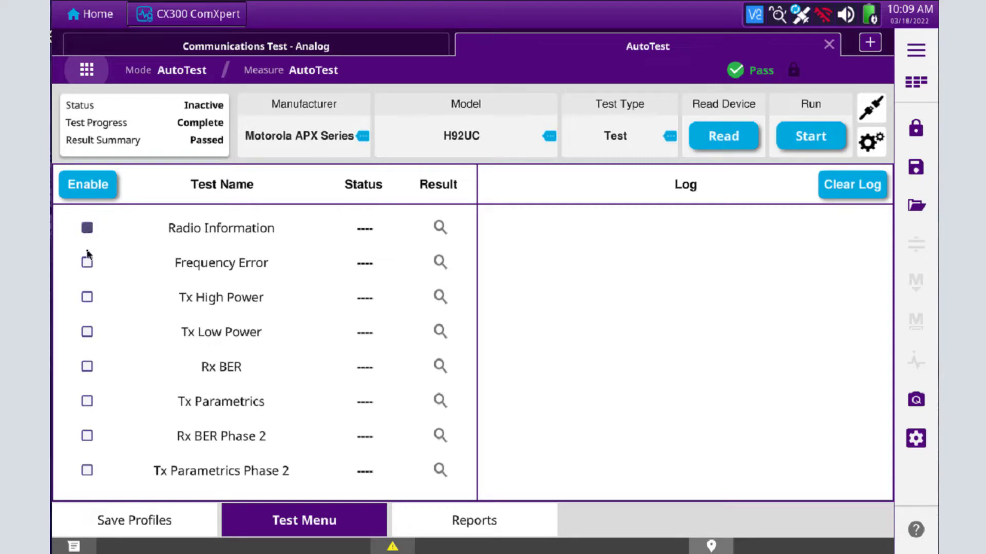
left_click(86, 261)
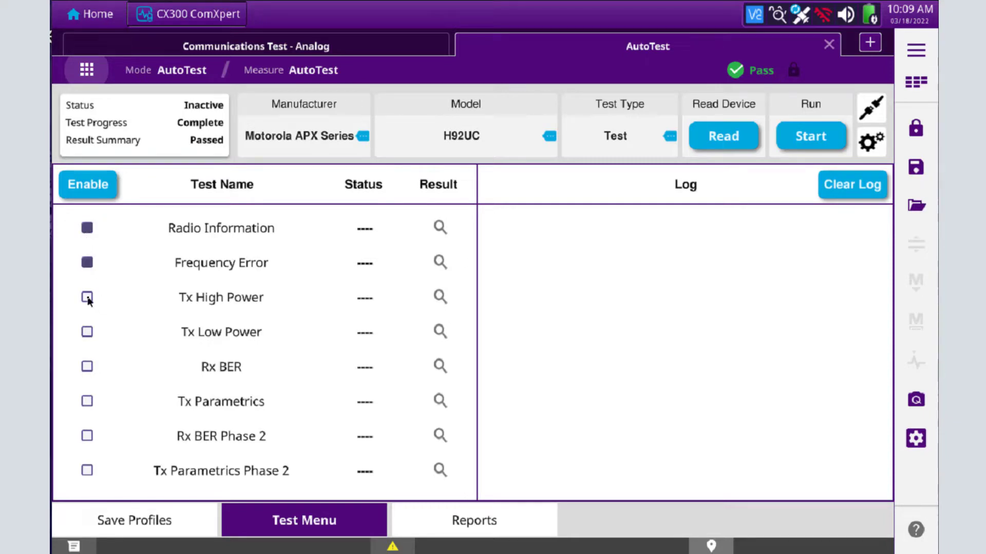
left_click(86, 297)
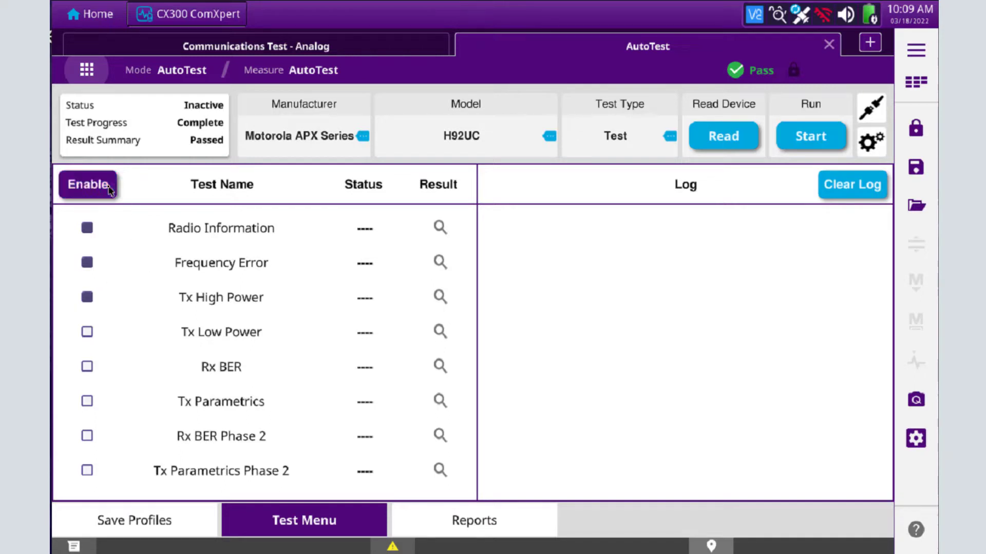
left_click(90, 184)
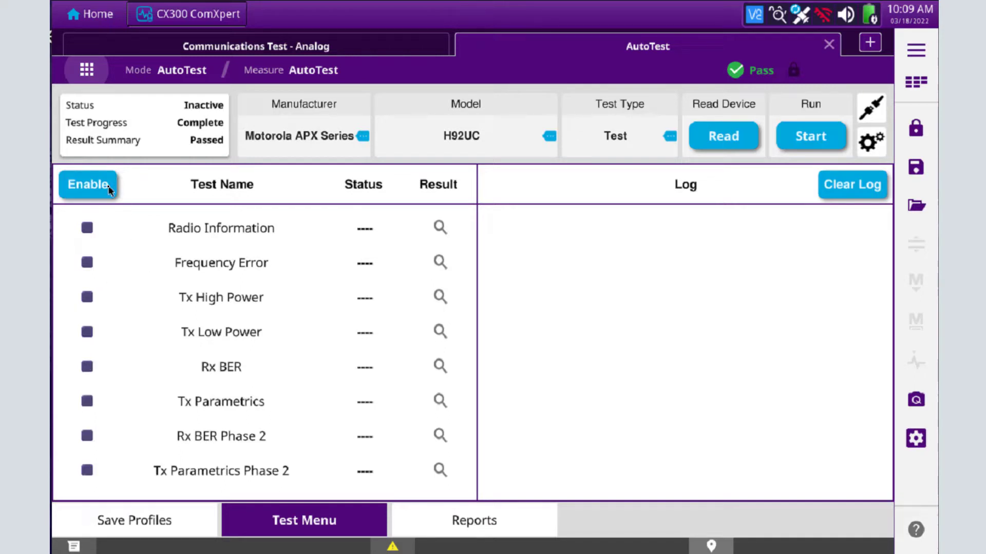
mouse_move(303, 275)
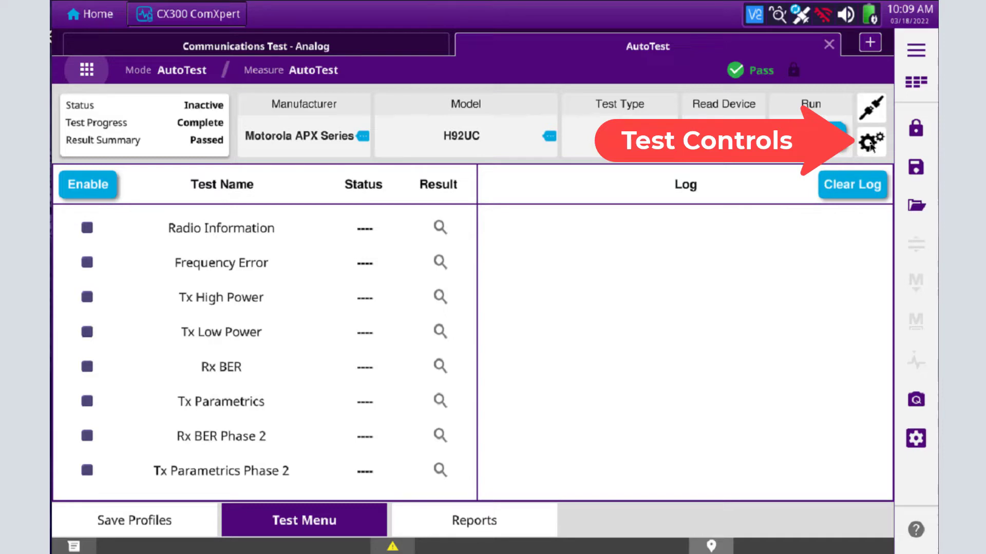
In Test Controls, switch PDF REPORT and TXT REPORT to ON
left_click(868, 139)
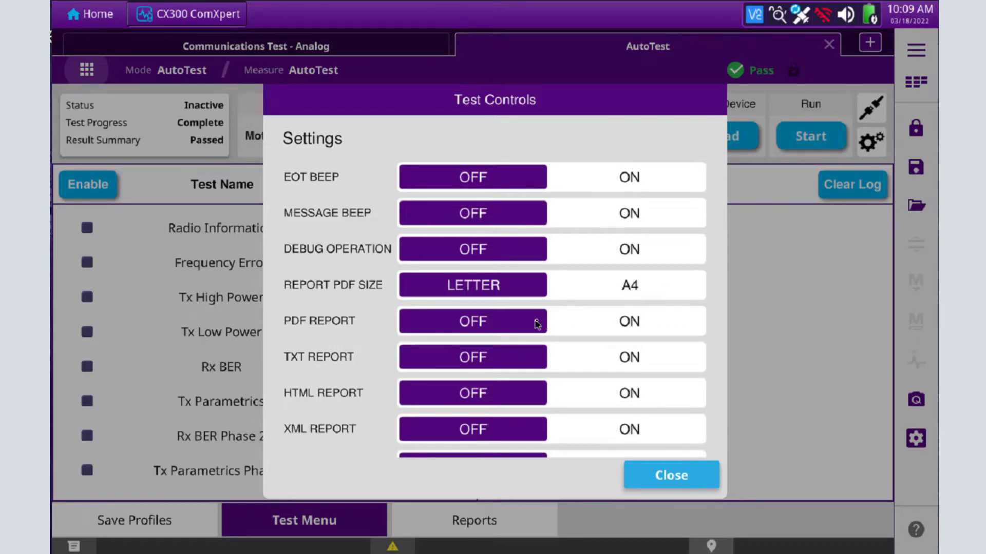
left_click(628, 321)
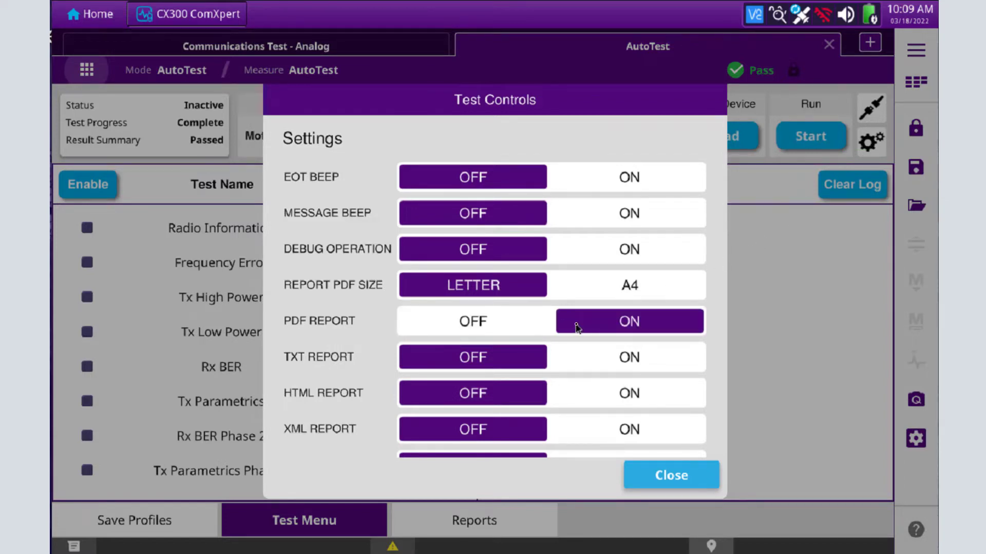
left_click(628, 358)
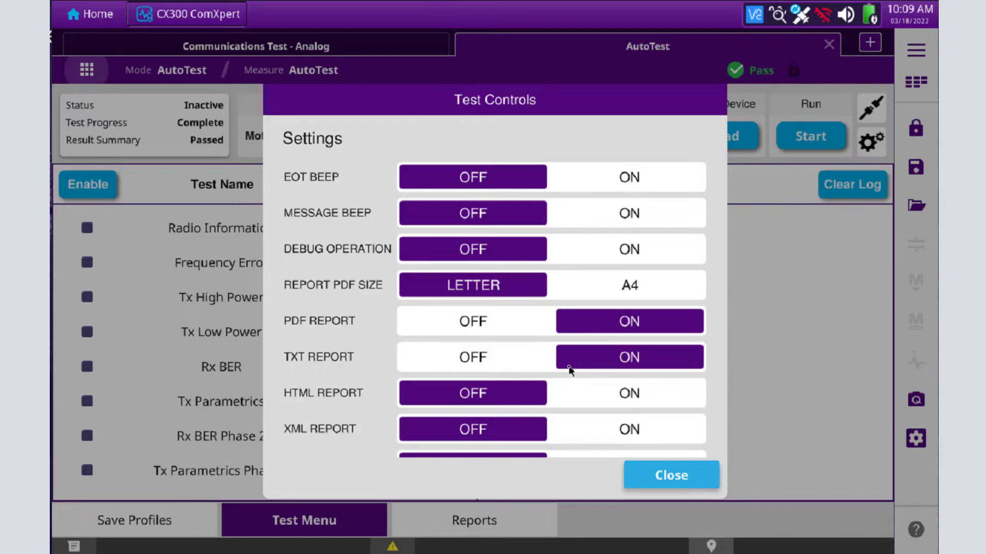
scroll("down", 3)
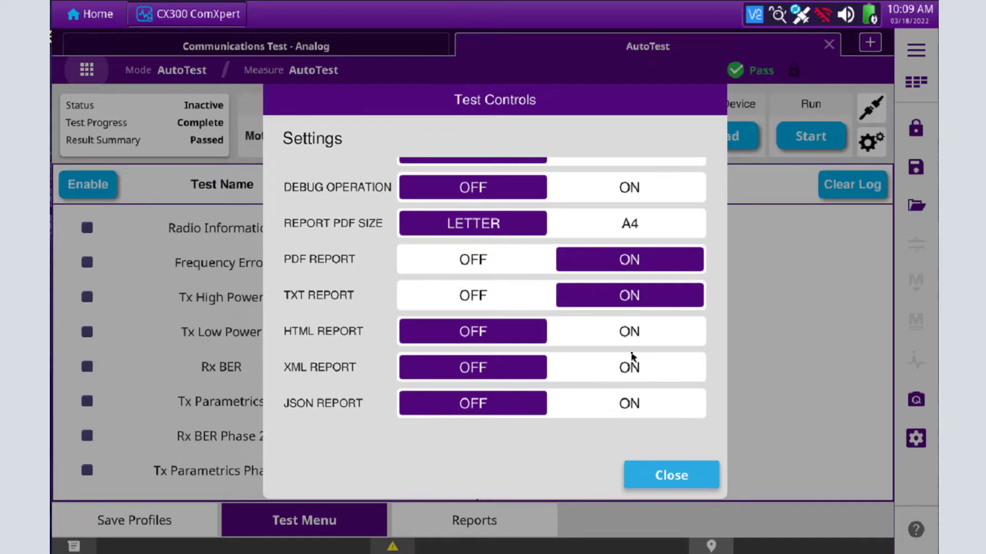
mouse_move(452, 331)
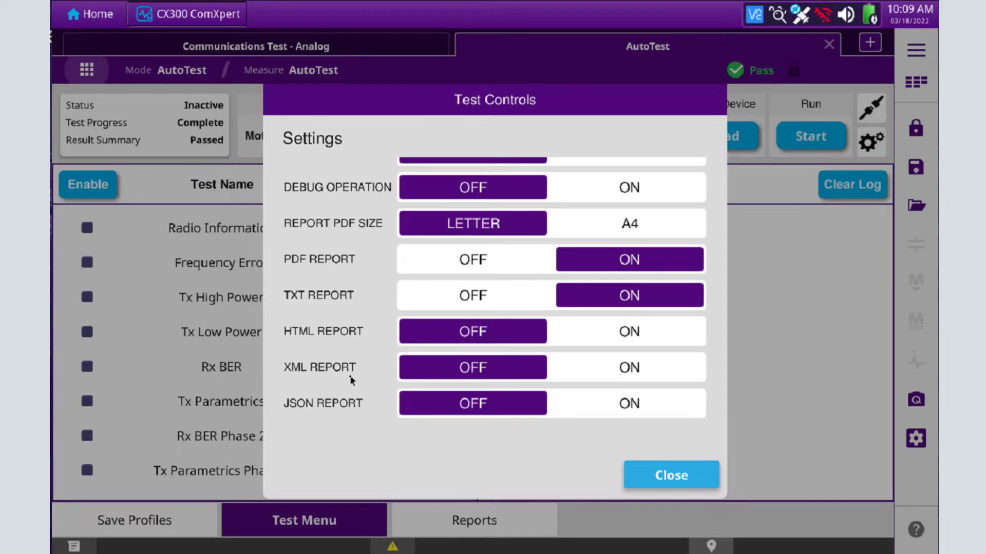
mouse_move(645, 371)
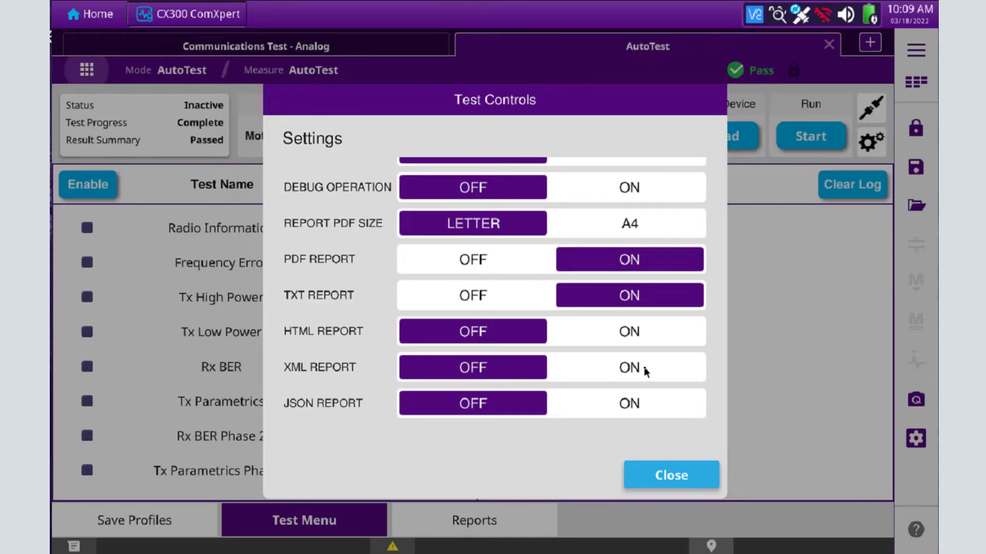
Switch XML REPORT, EOT BEEP and MESSAGE BEEP to ON and close Test Controls
left_click(629, 368)
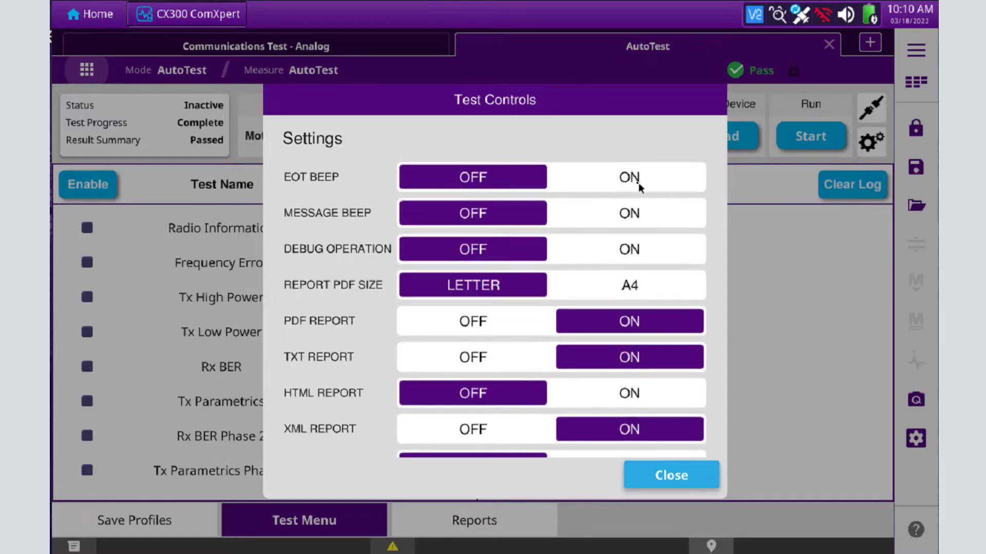
left_click(629, 177)
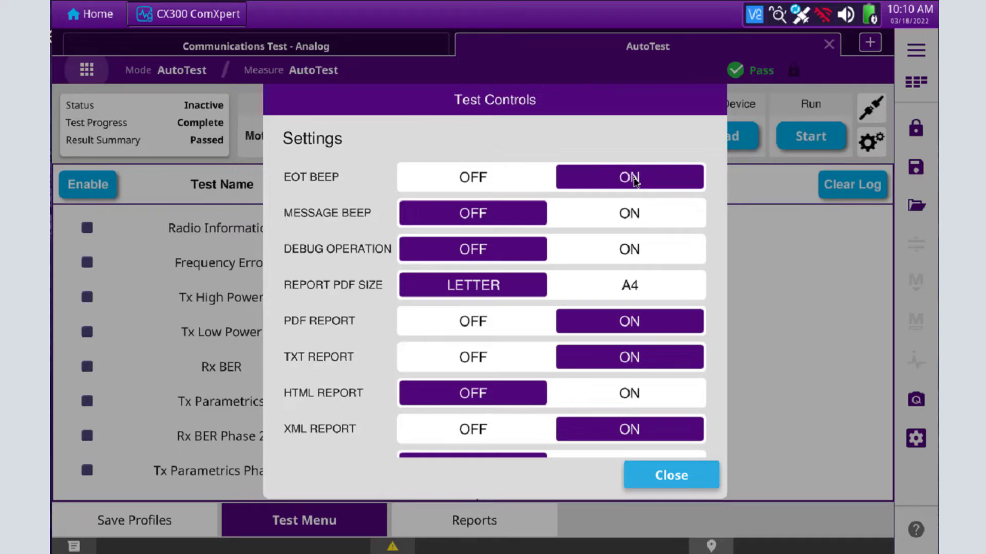
mouse_move(643, 217)
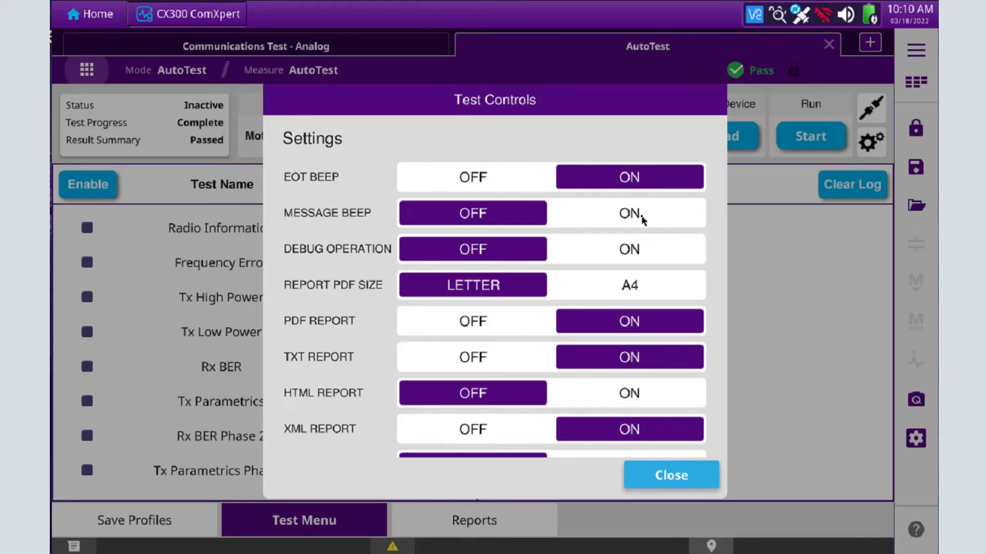
left_click(630, 213)
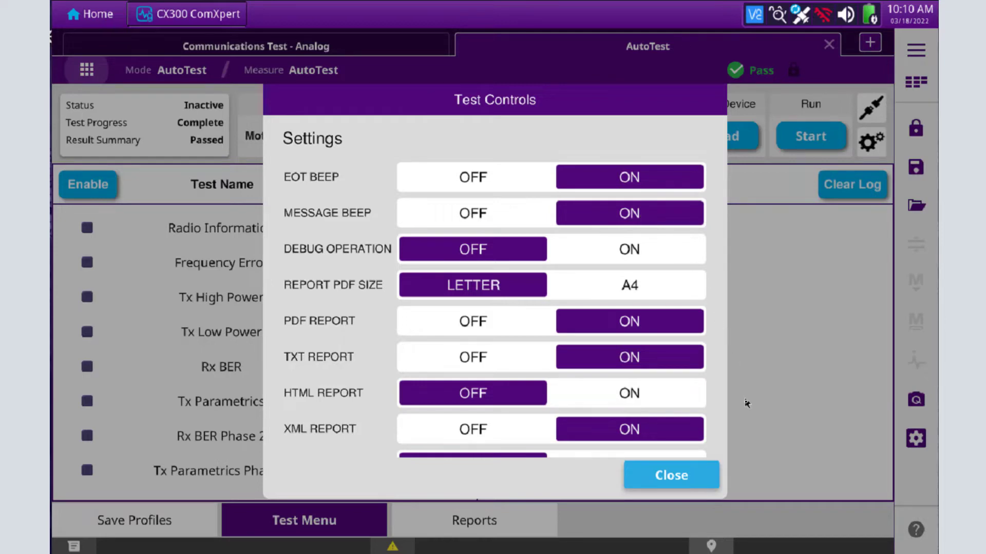
mouse_move(682, 487)
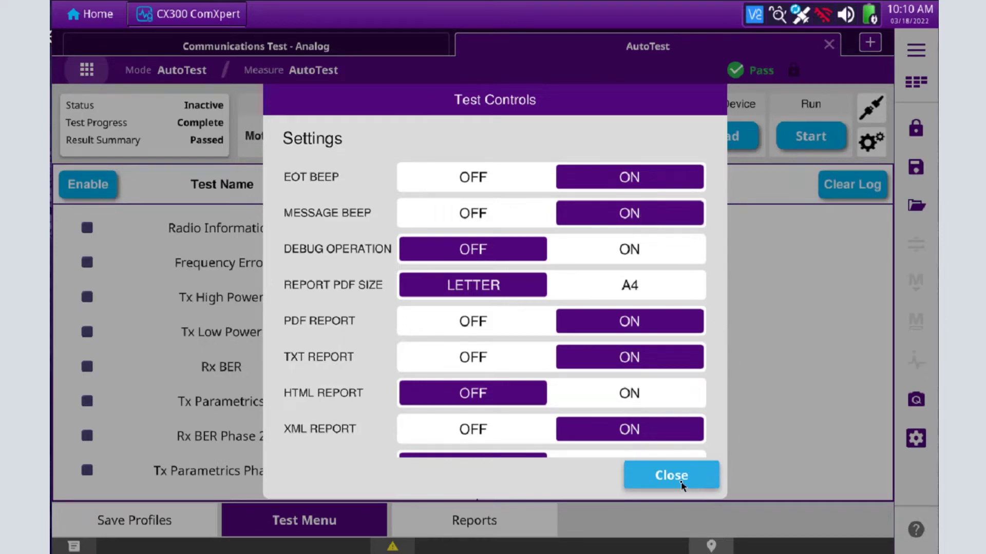
left_click(671, 475)
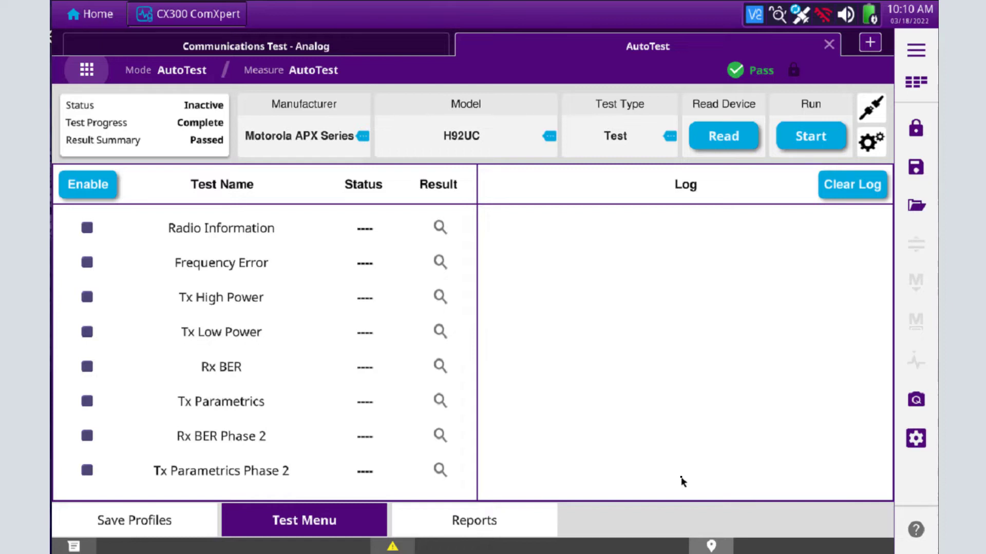
mouse_move(57, 398)
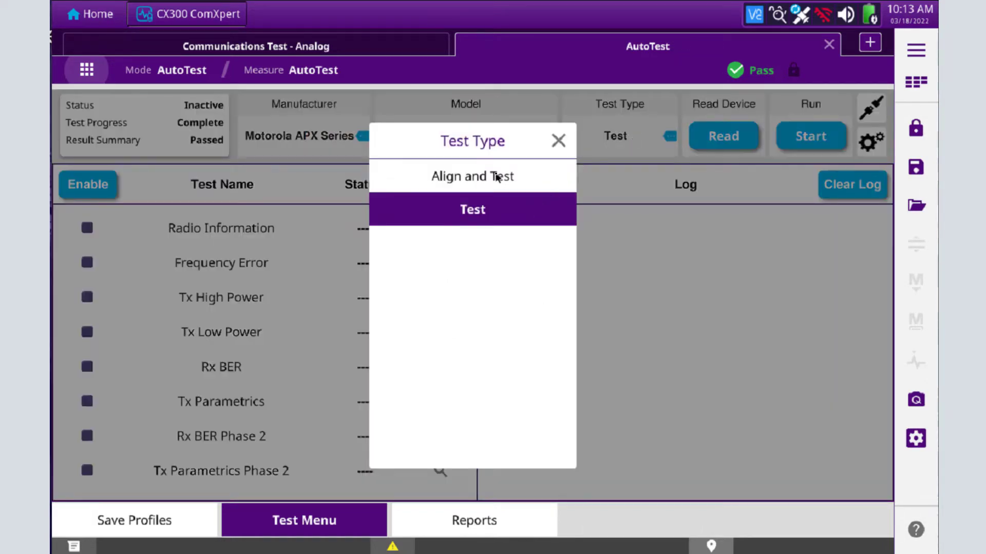
Choose Test from the Test Type list for the H92UC radio
left_click(472, 210)
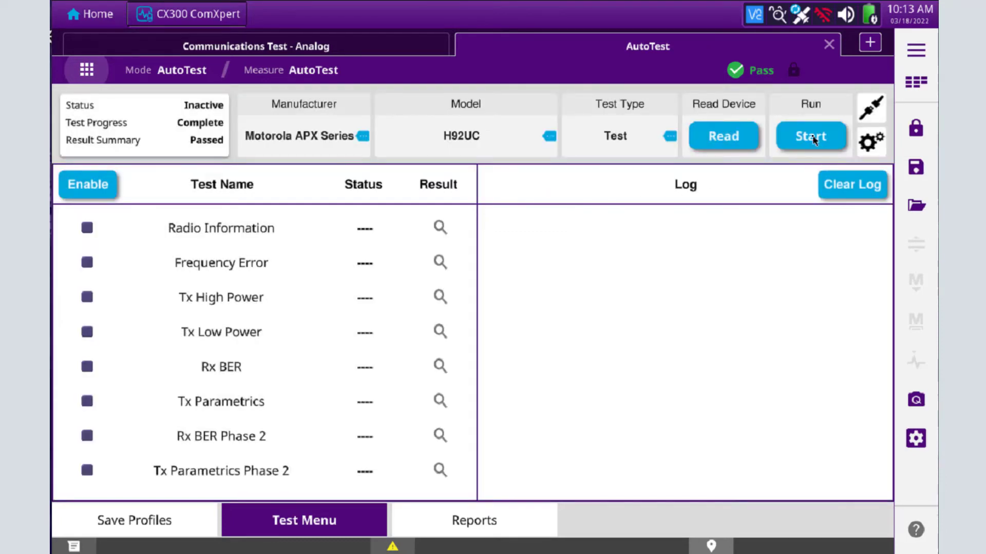
Start the AutoTest run and watch all eight H92UC tests complete with a Passed summary
left_click(810, 136)
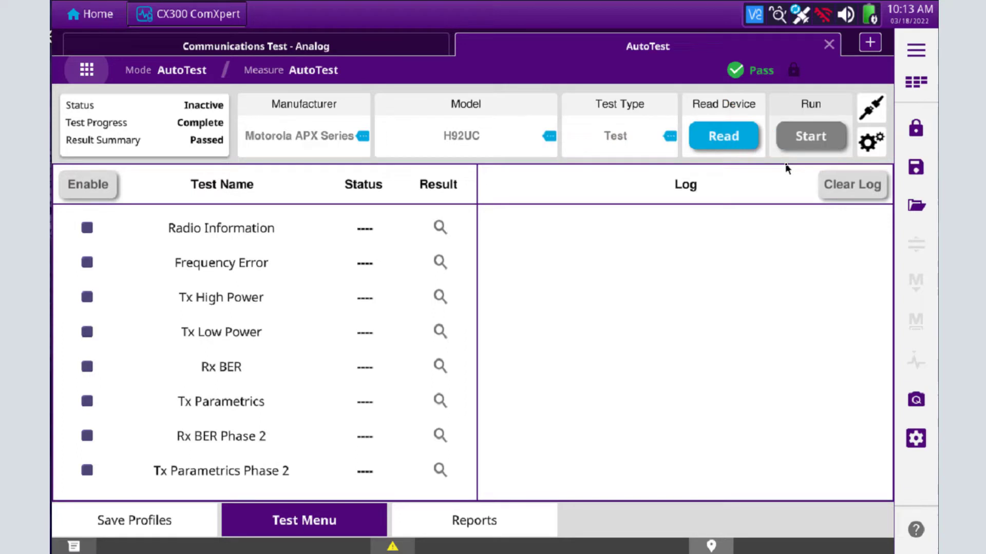
left_click(811, 135)
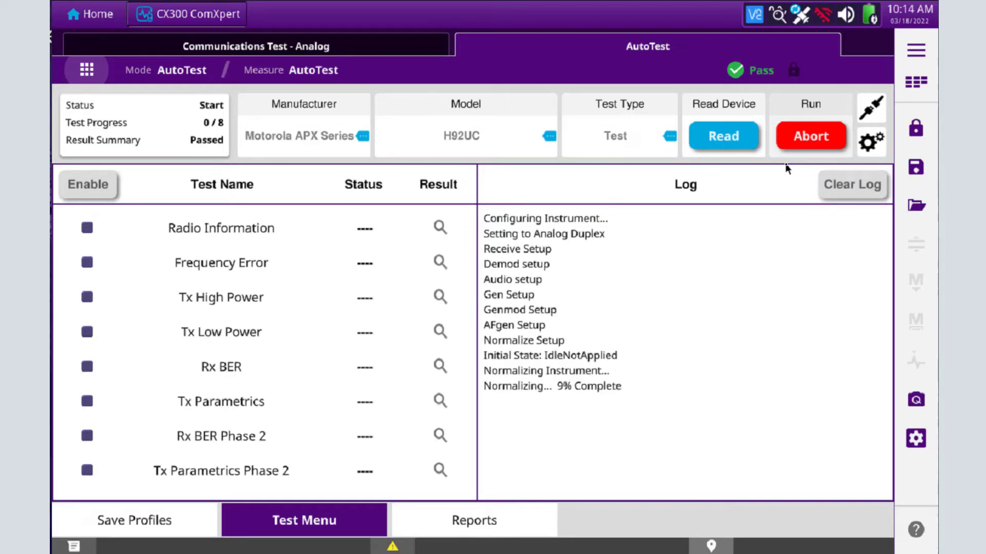
mouse_move(612, 397)
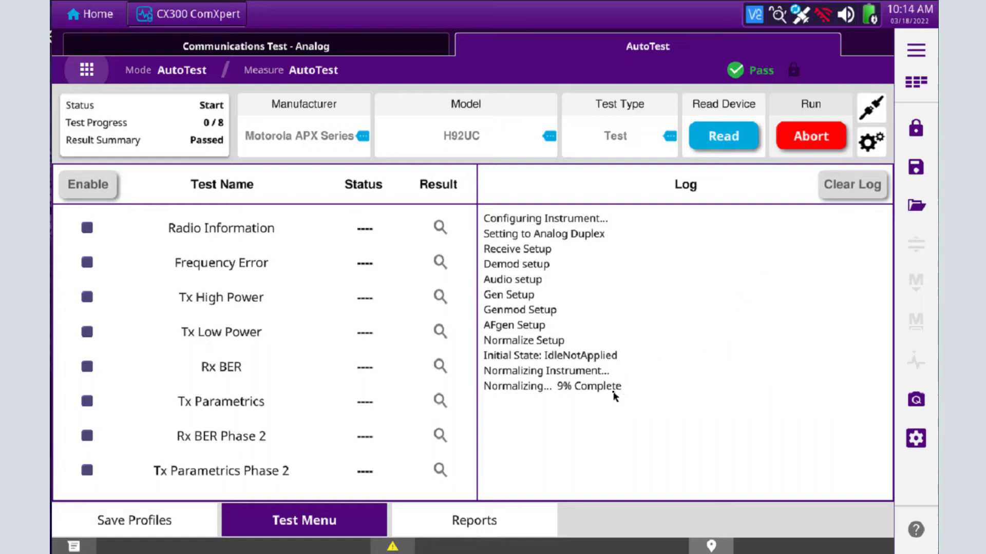
mouse_move(636, 390)
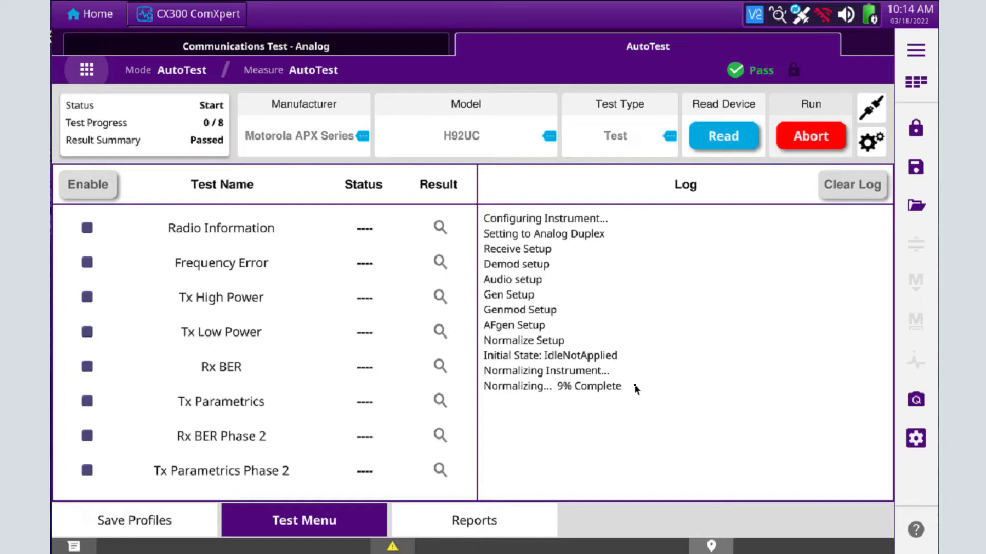
mouse_move(763, 388)
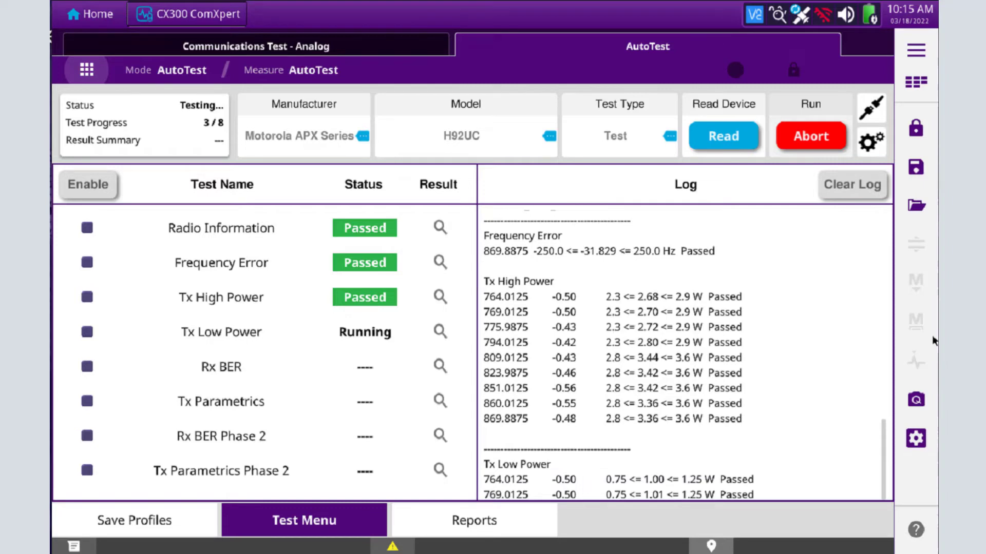
scroll("down", 3)
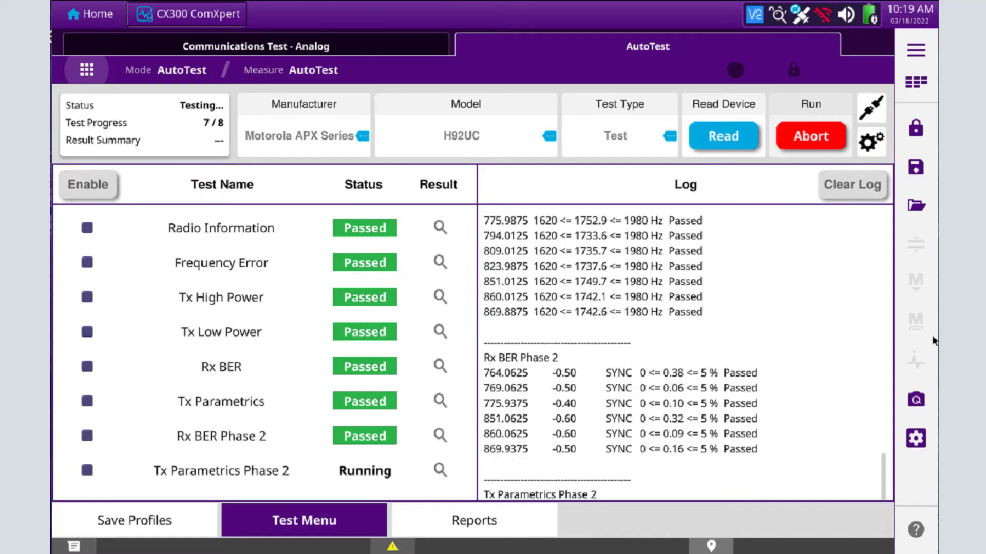
scroll("down", 3)
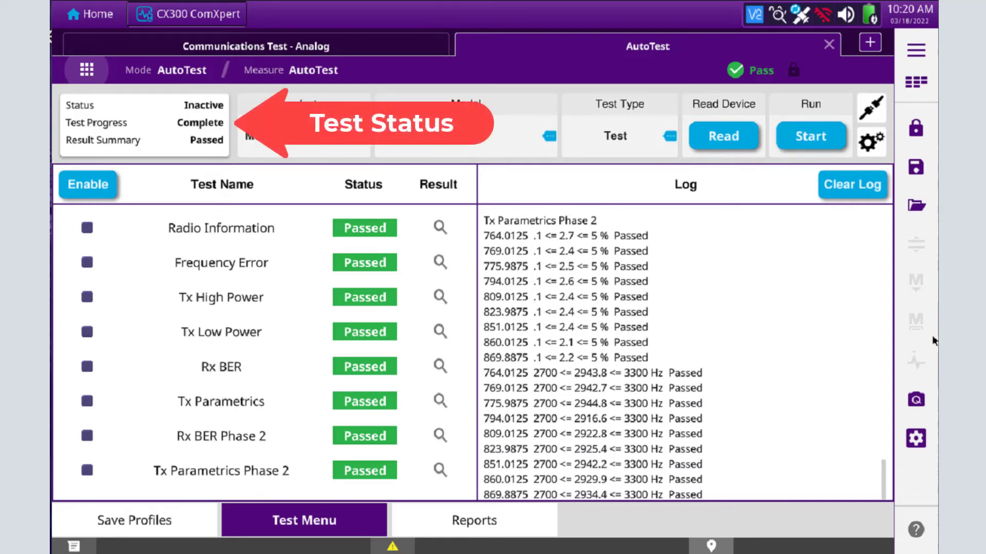
mouse_move(215, 118)
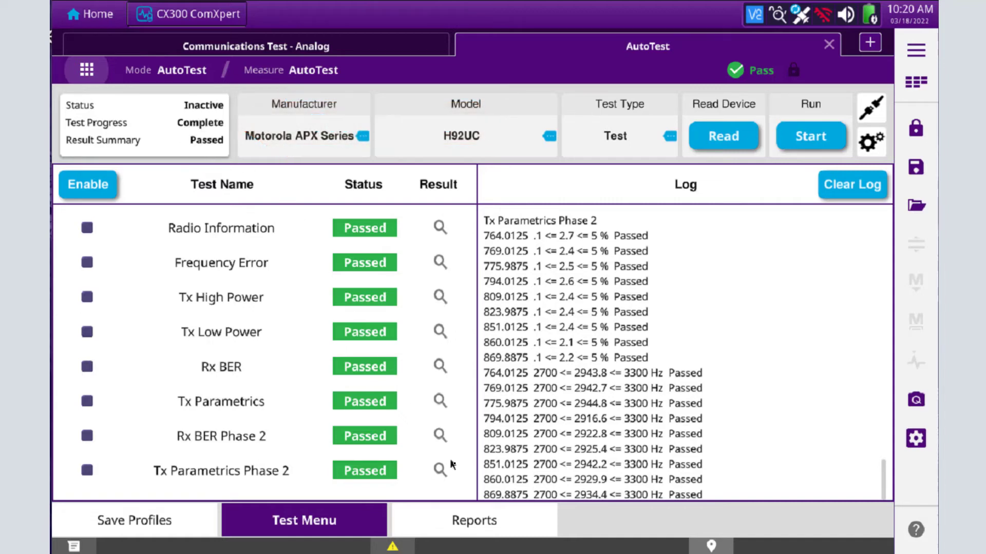
mouse_move(437, 525)
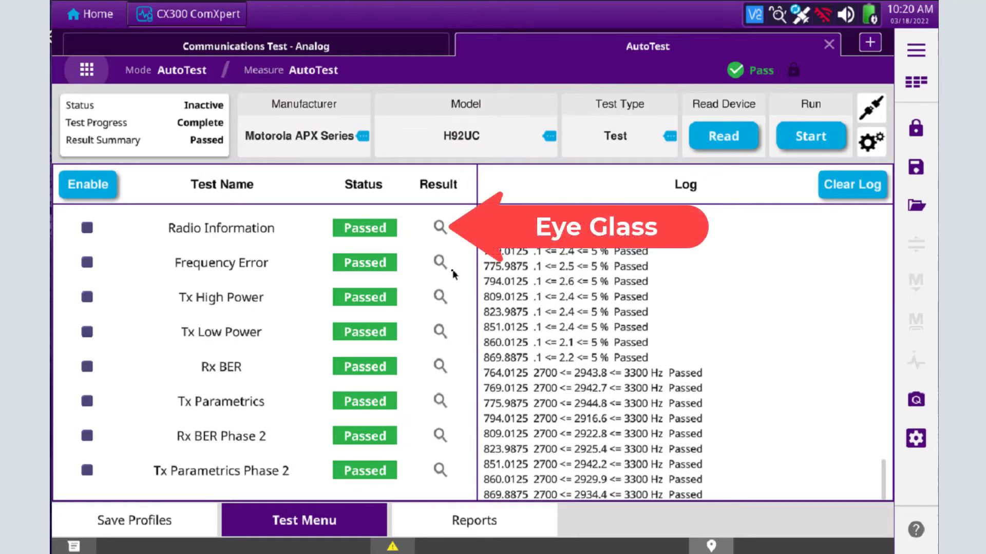
mouse_move(440, 298)
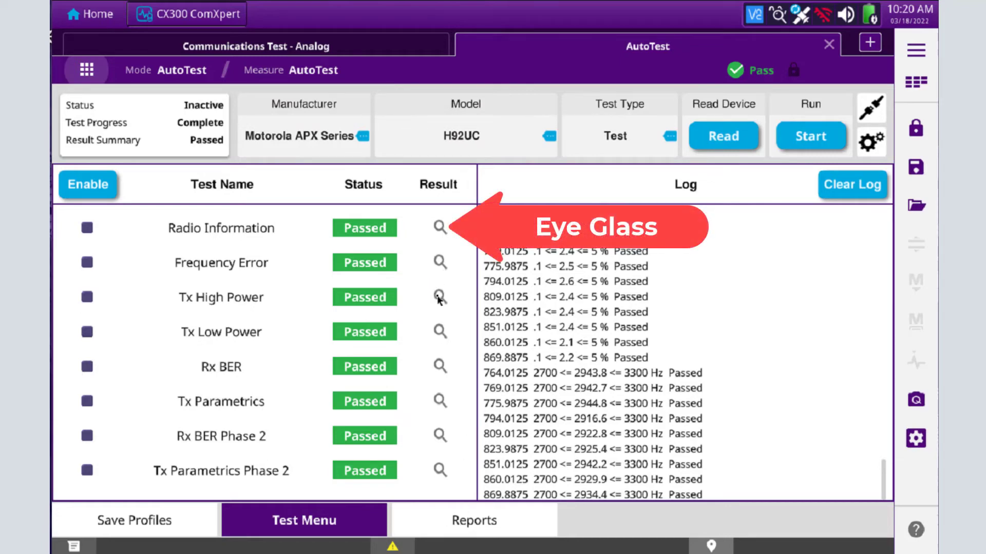
left_click(439, 298)
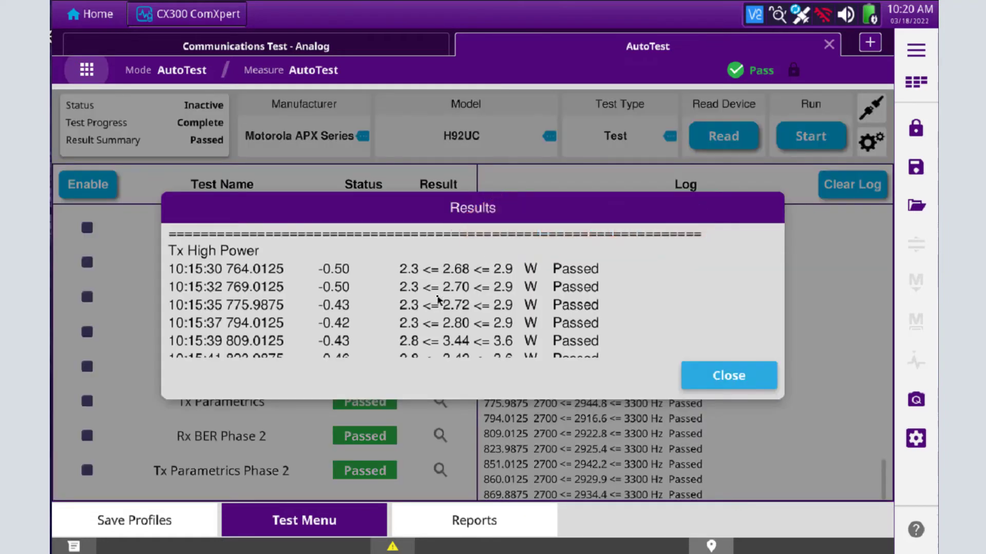
scroll("down", 3)
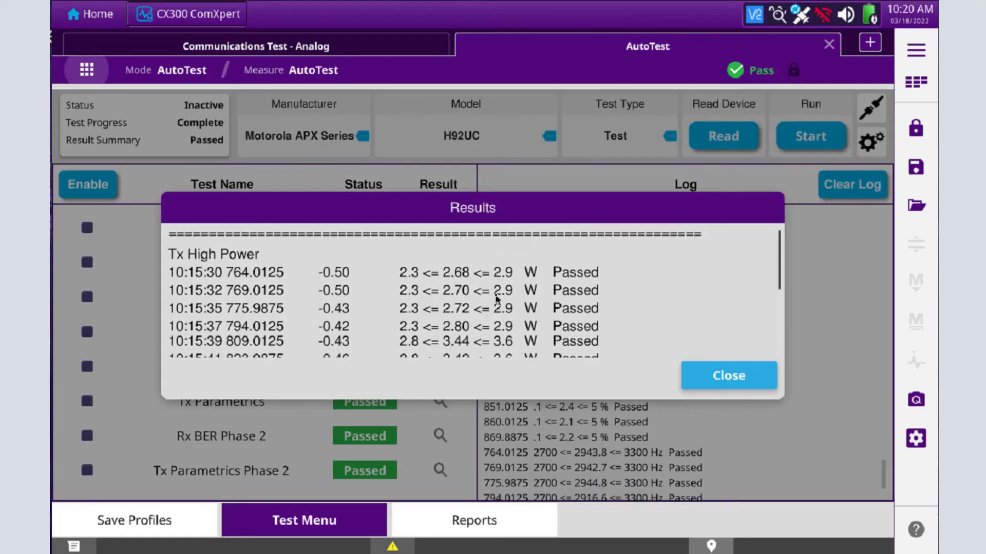
left_click(729, 376)
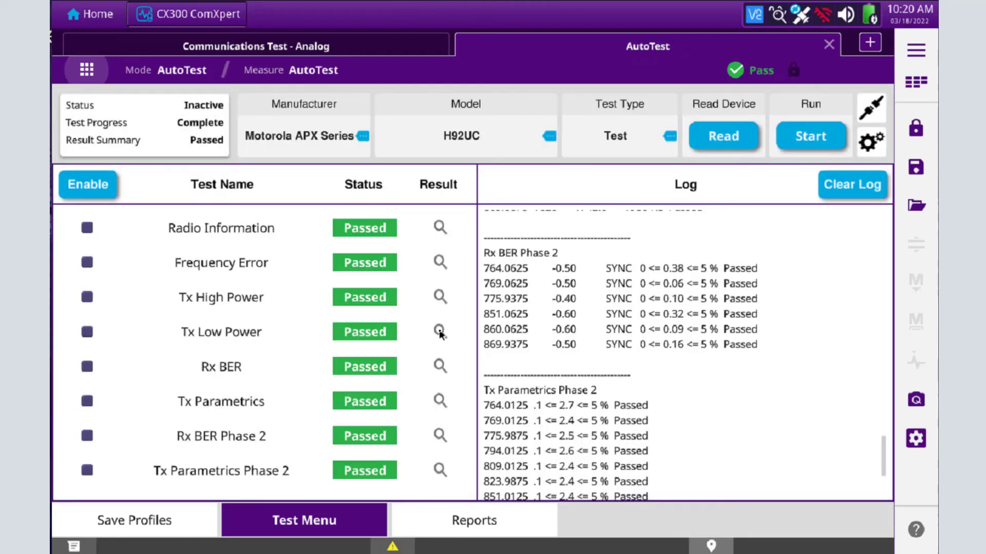
left_click(437, 331)
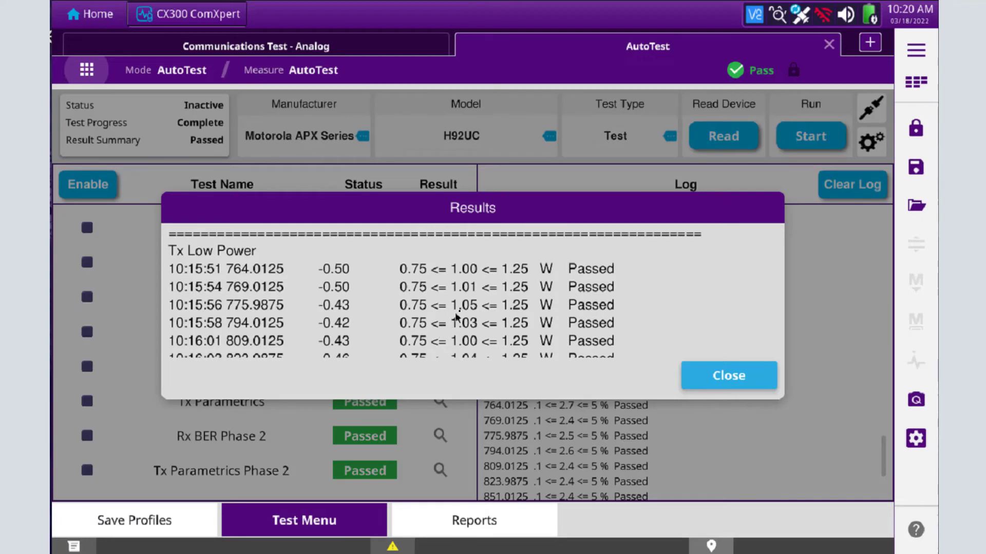
scroll("down", 3)
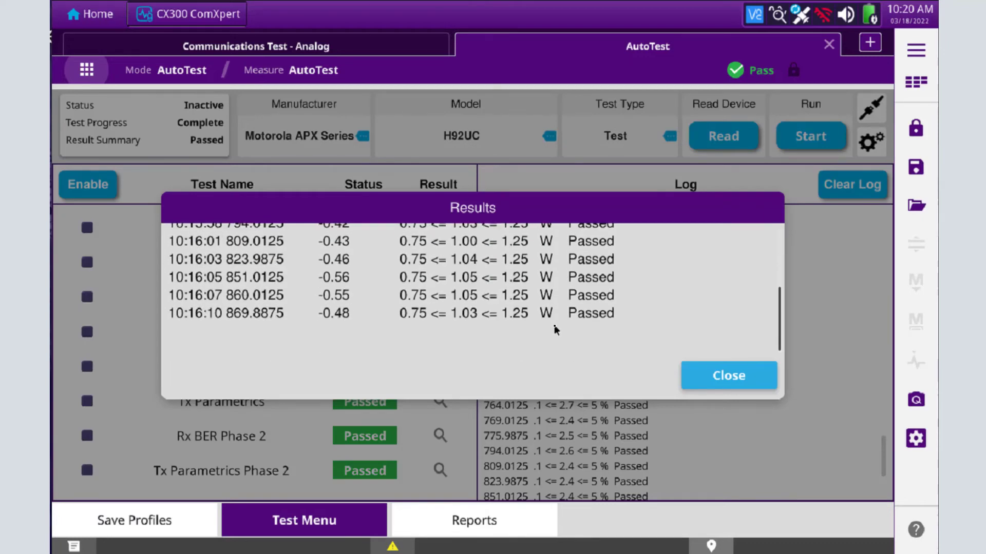
left_click(729, 376)
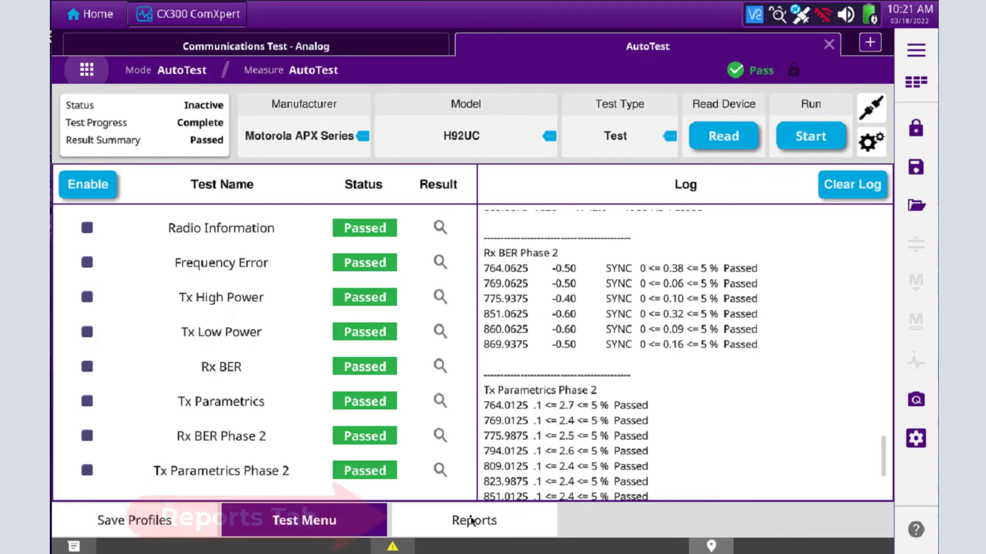
Create PDF, TXT and XML reports for the saved H92UC result and acknowledge the confirmation
left_click(474, 521)
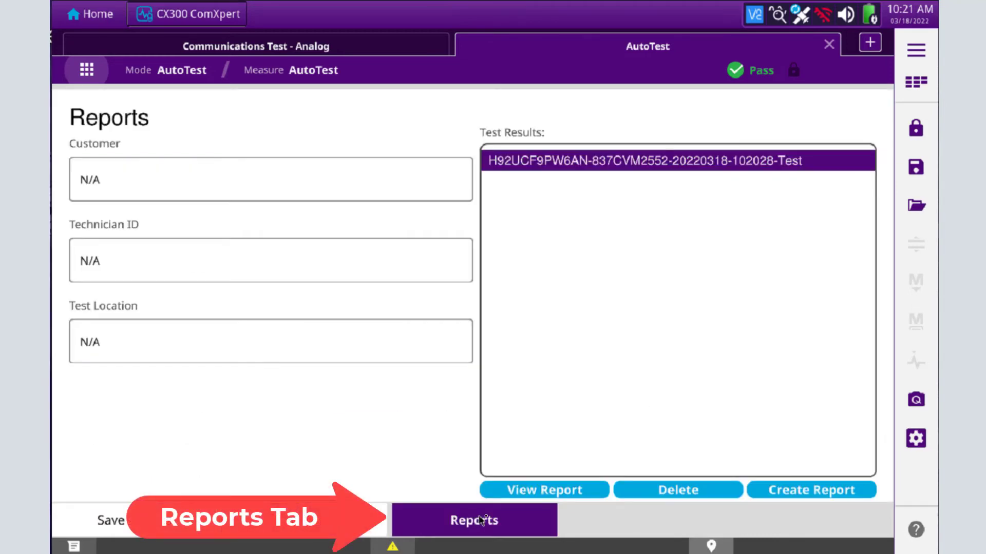
mouse_move(784, 497)
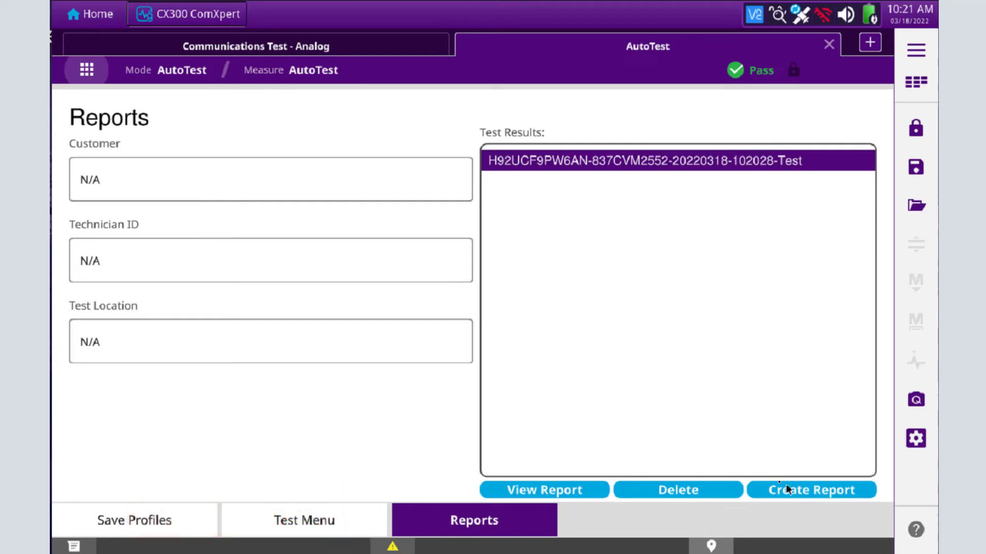
mouse_move(623, 193)
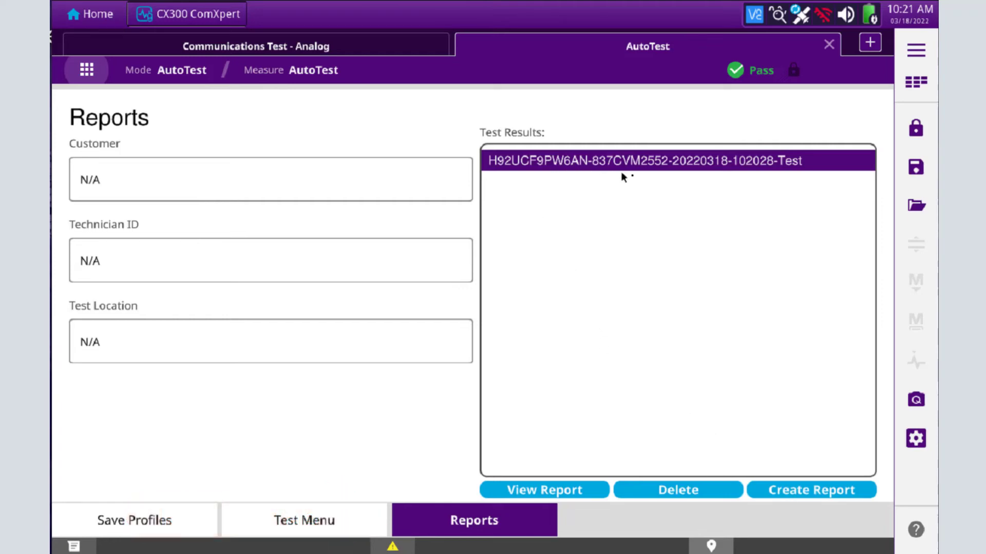
left_click(811, 490)
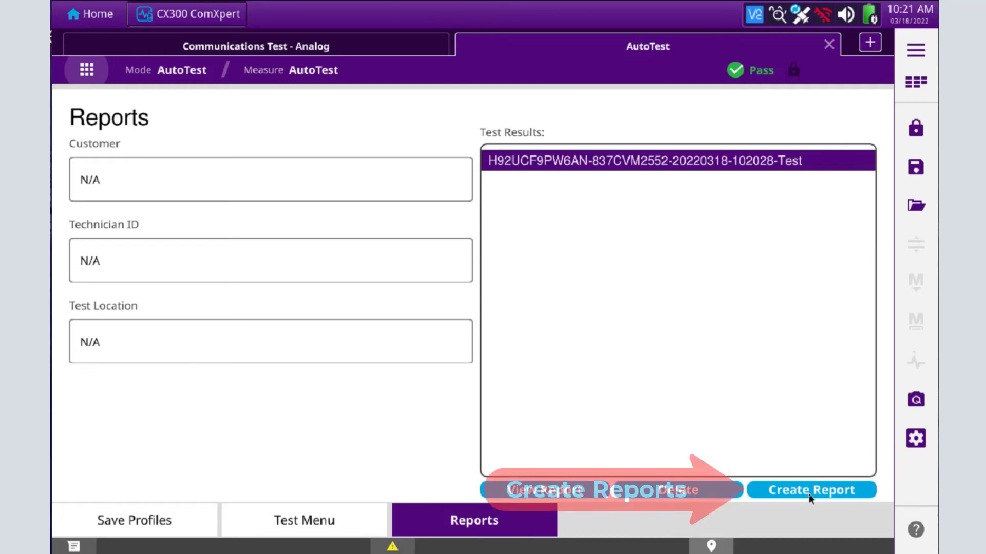
left_click(811, 490)
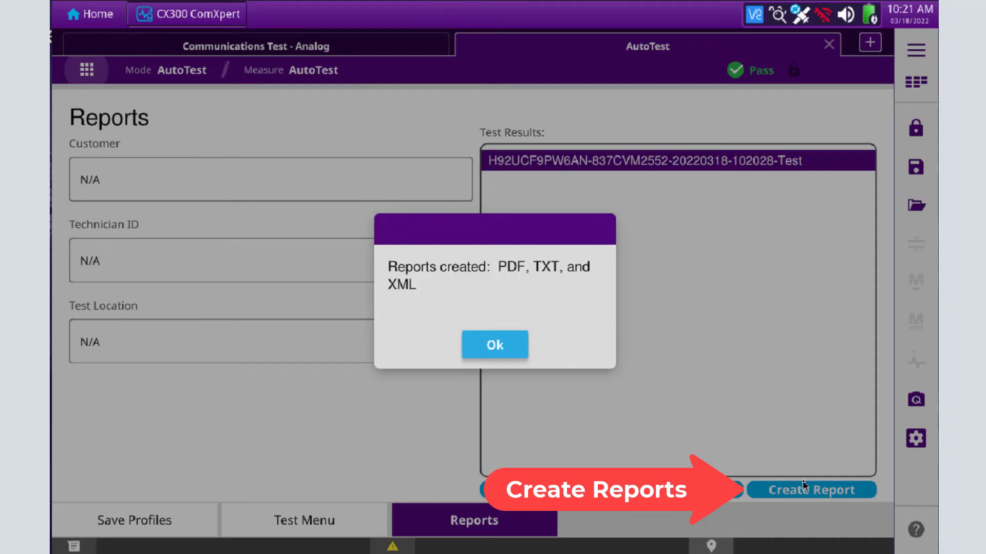
mouse_move(531, 275)
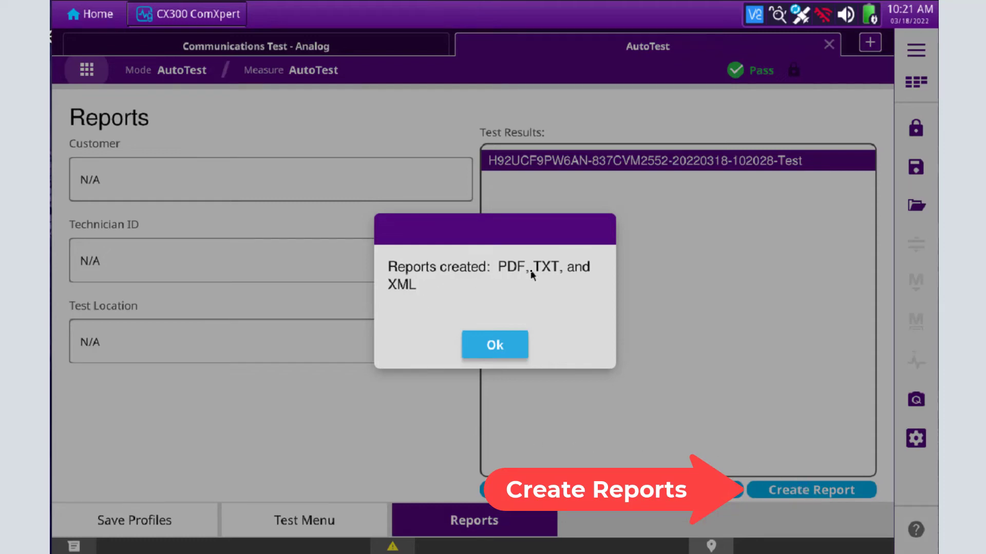
mouse_move(412, 309)
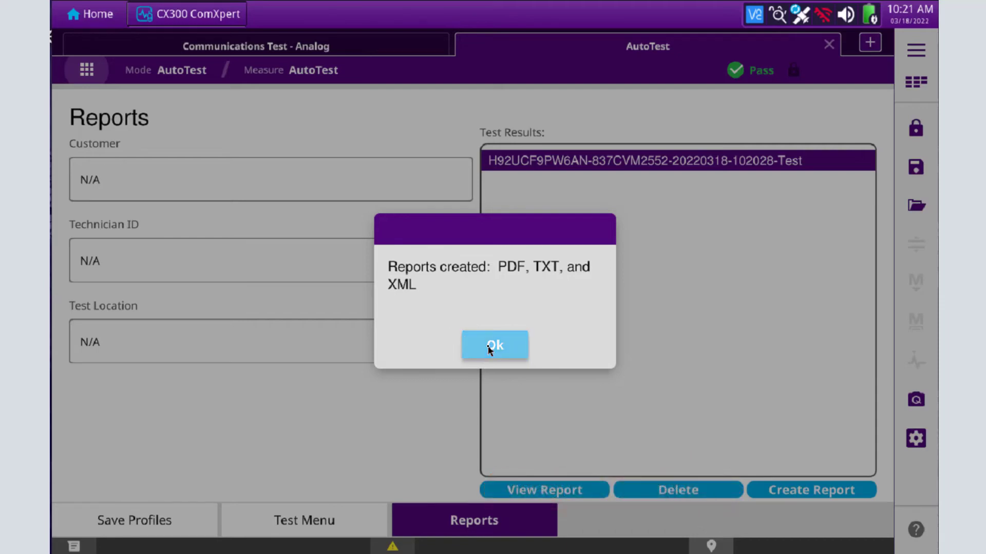
left_click(494, 345)
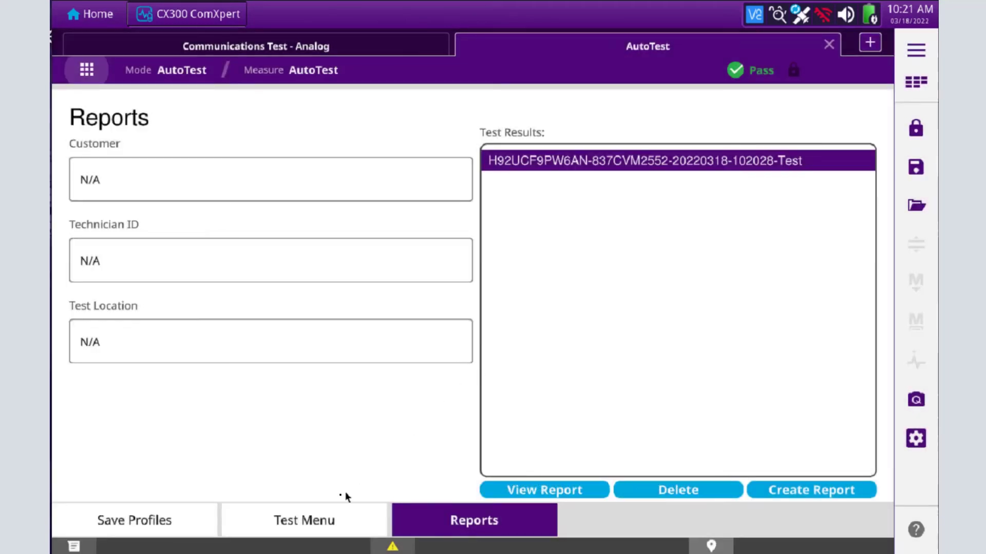
Browse from the home screen into internal > strataSync > autotest > motoapx in Files
left_click(304, 520)
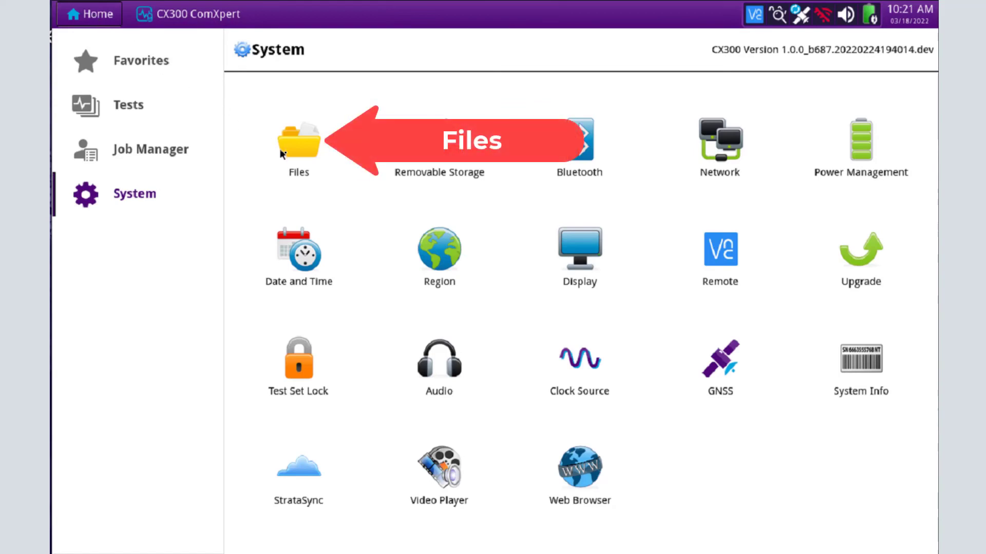
left_click(298, 140)
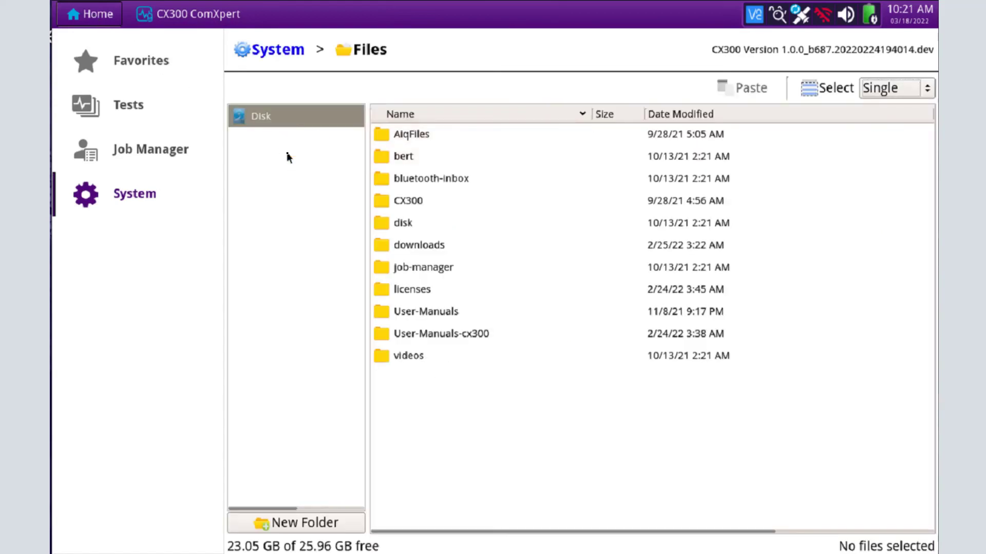
left_click(243, 116)
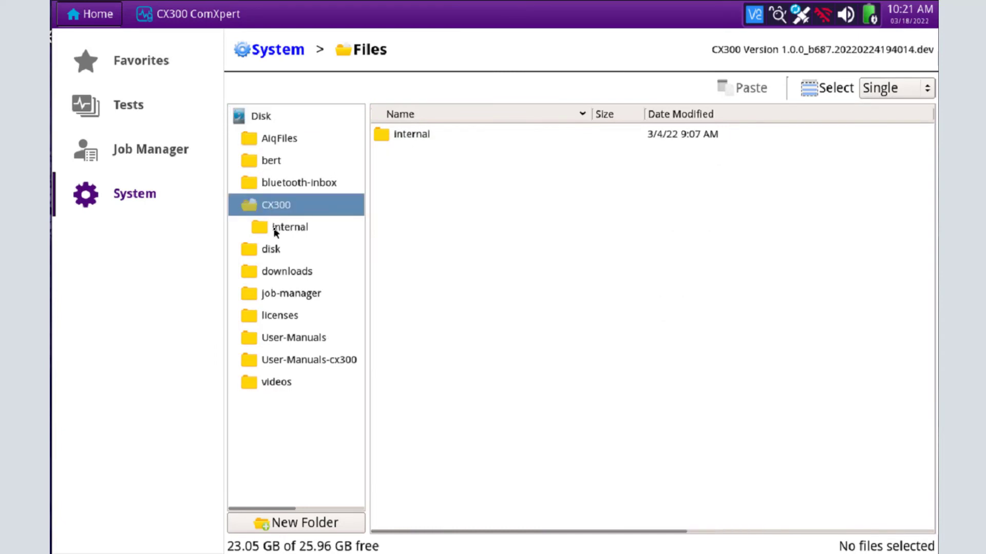
left_click(290, 227)
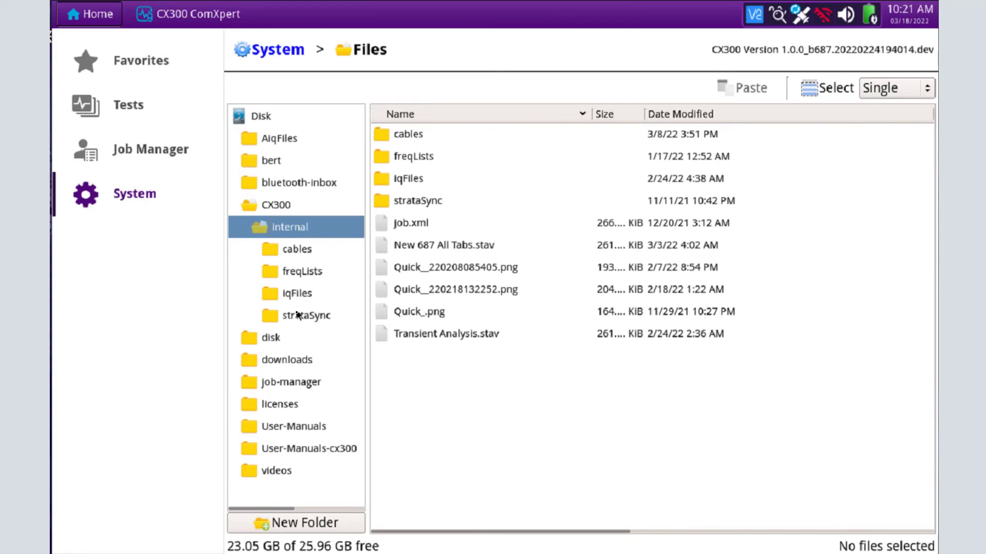
left_click(304, 315)
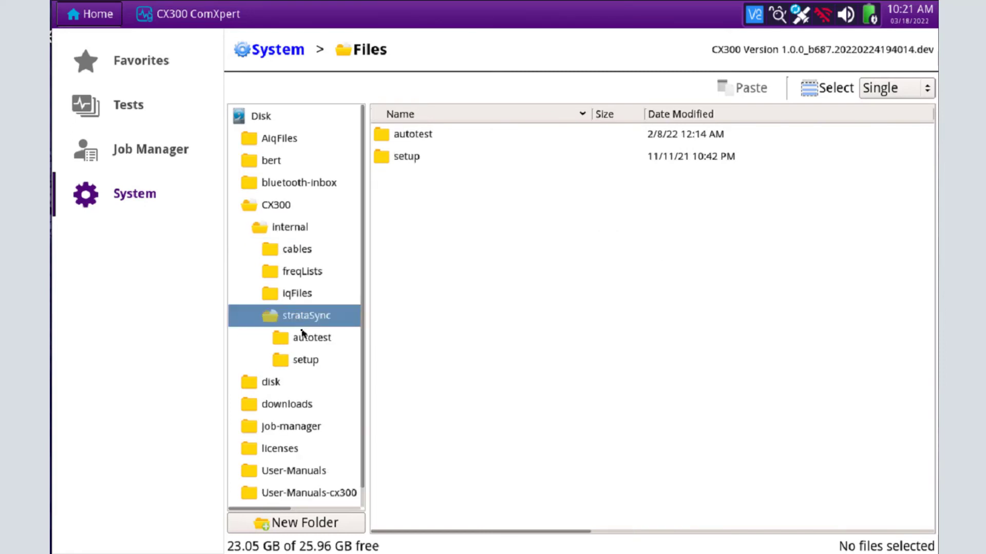
left_click(313, 337)
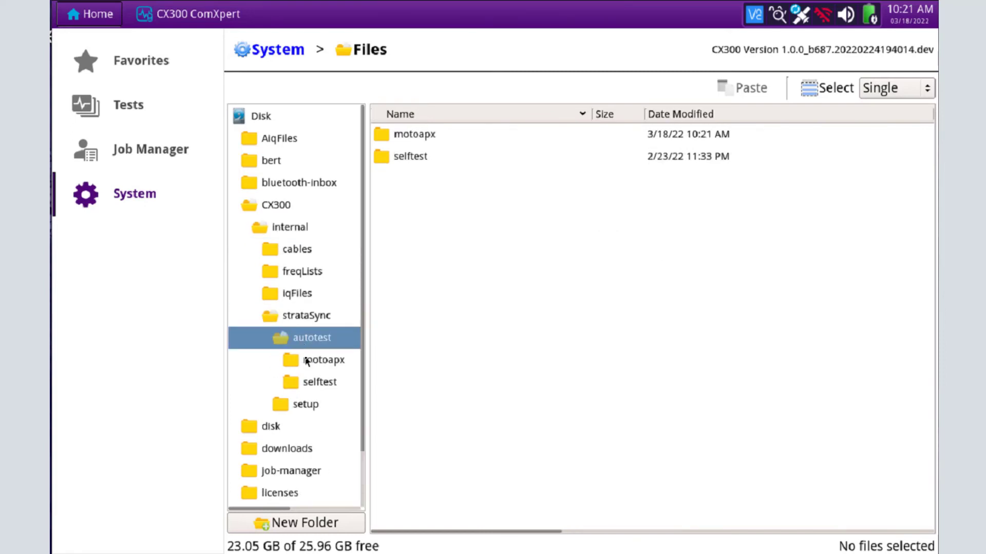
left_click(324, 360)
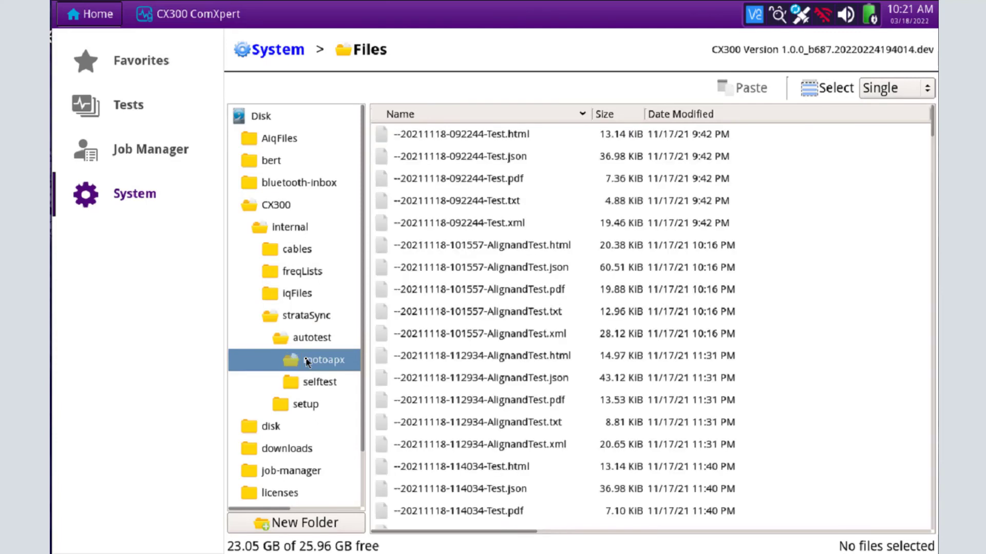
mouse_move(594, 169)
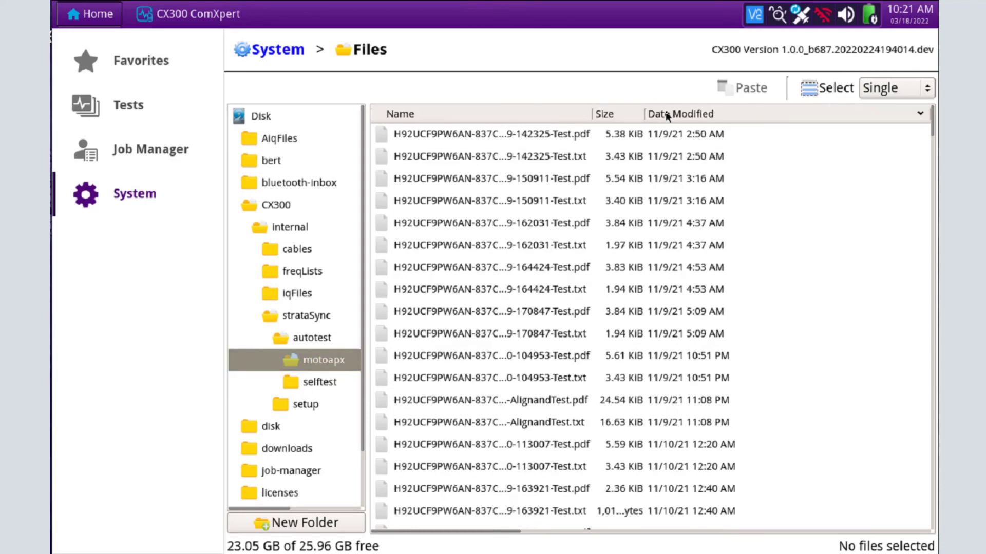
mouse_move(670, 141)
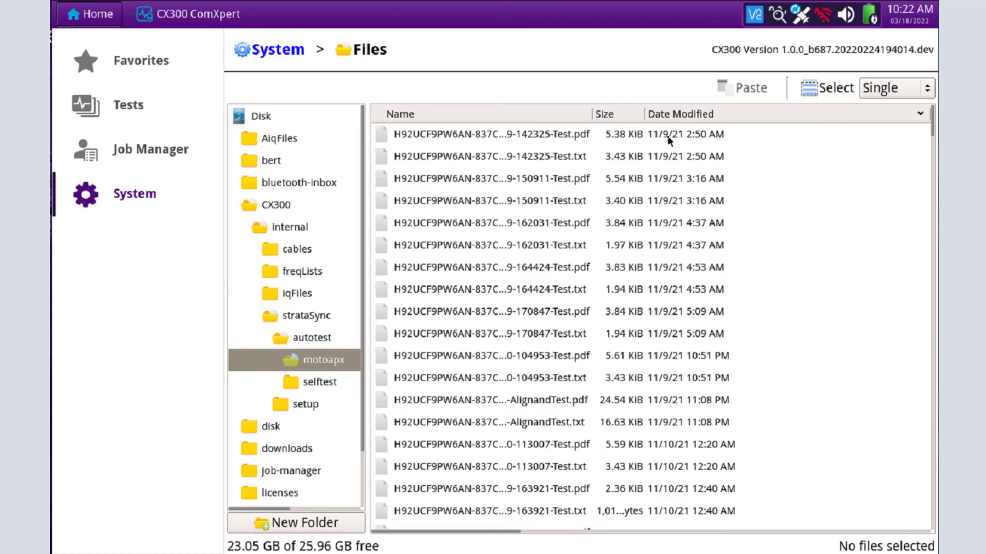
mouse_move(672, 124)
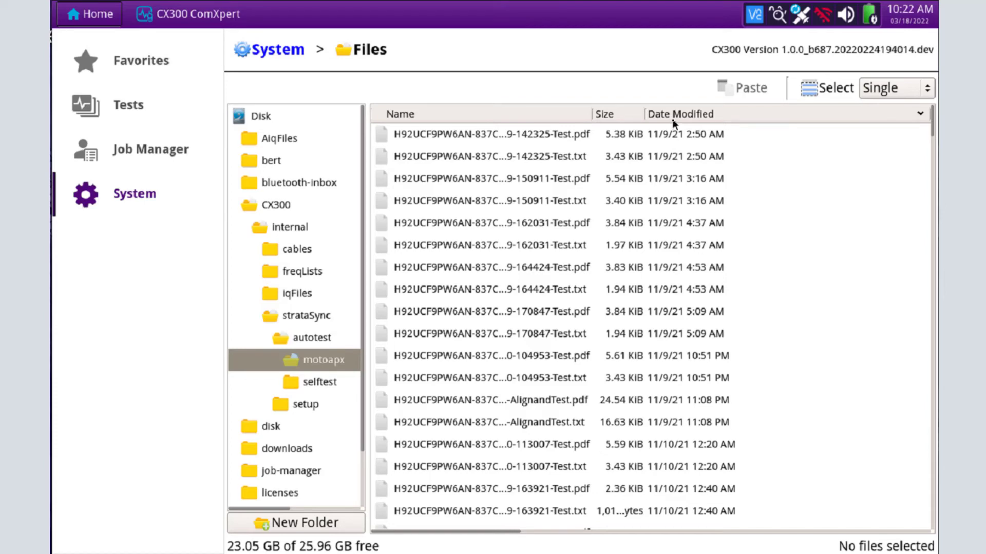
Sort the motoapx report files by Date Modified so the 3/18/22 reports list first
left_click(680, 114)
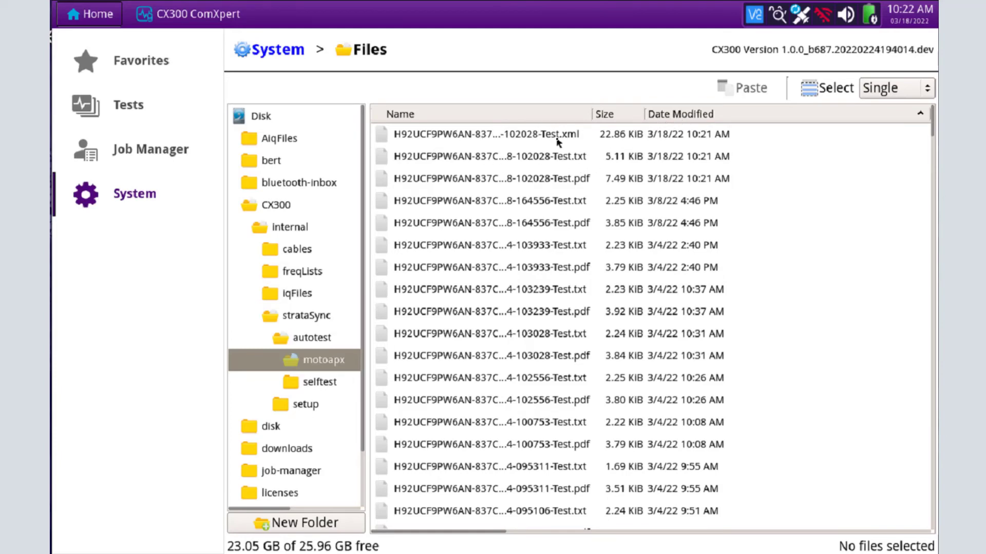
left_click(485, 179)
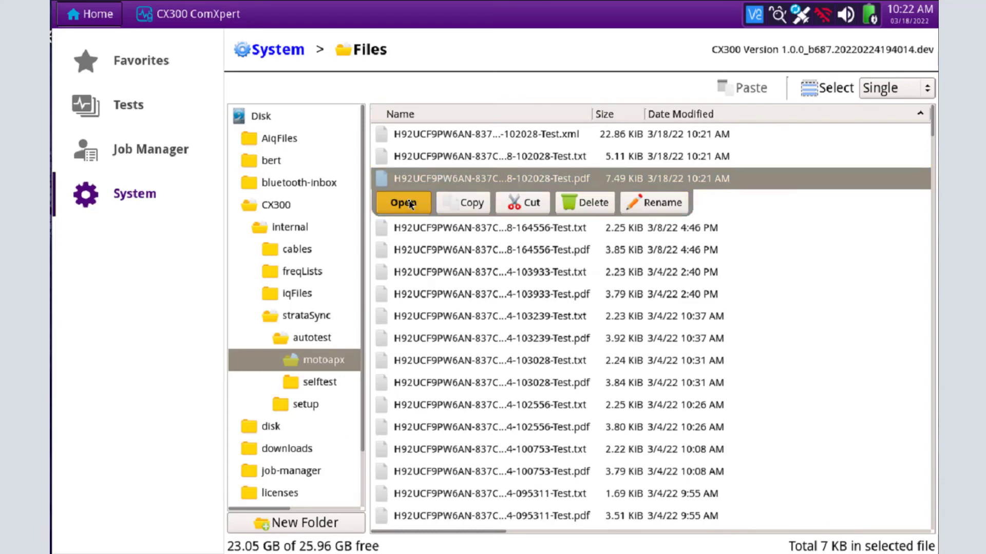
left_click(402, 202)
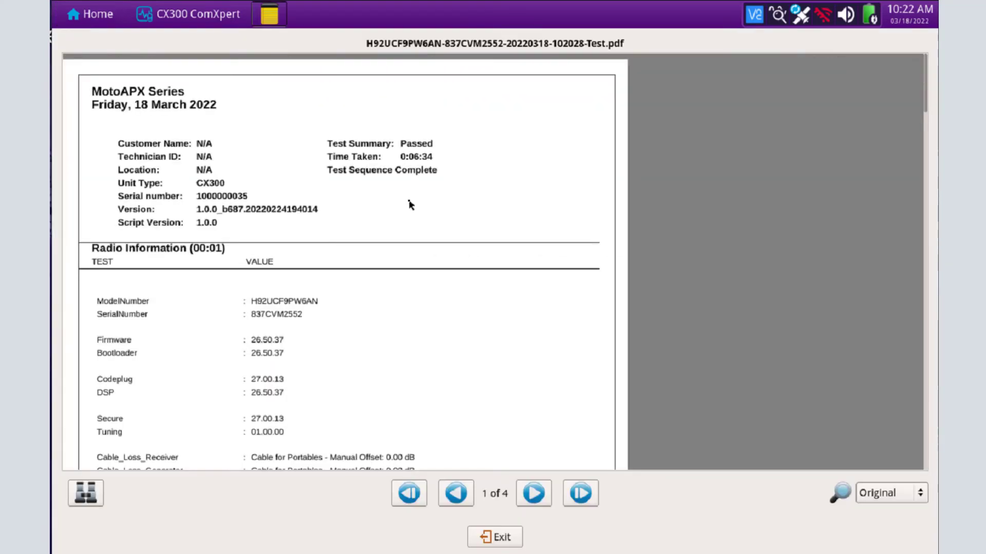
scroll("down", 3)
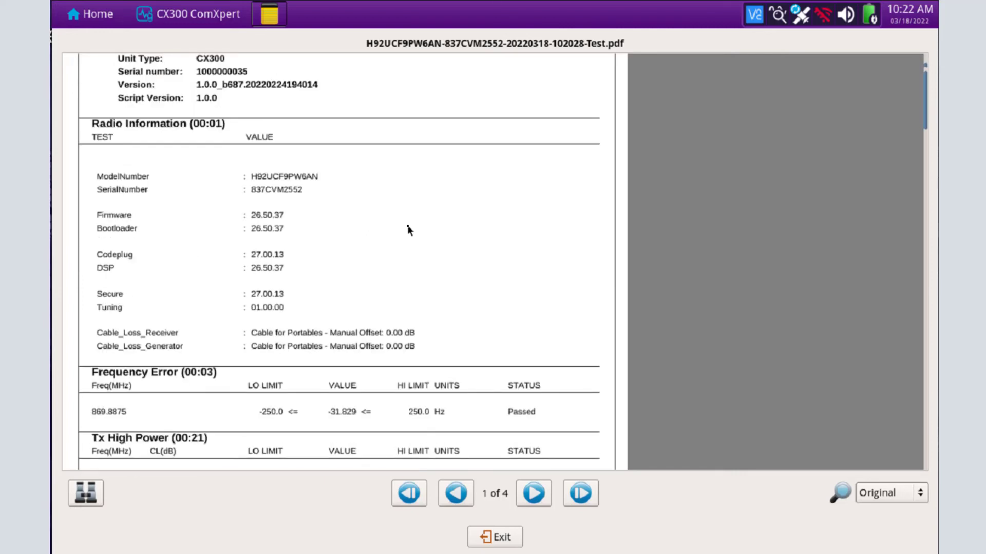
mouse_move(405, 225)
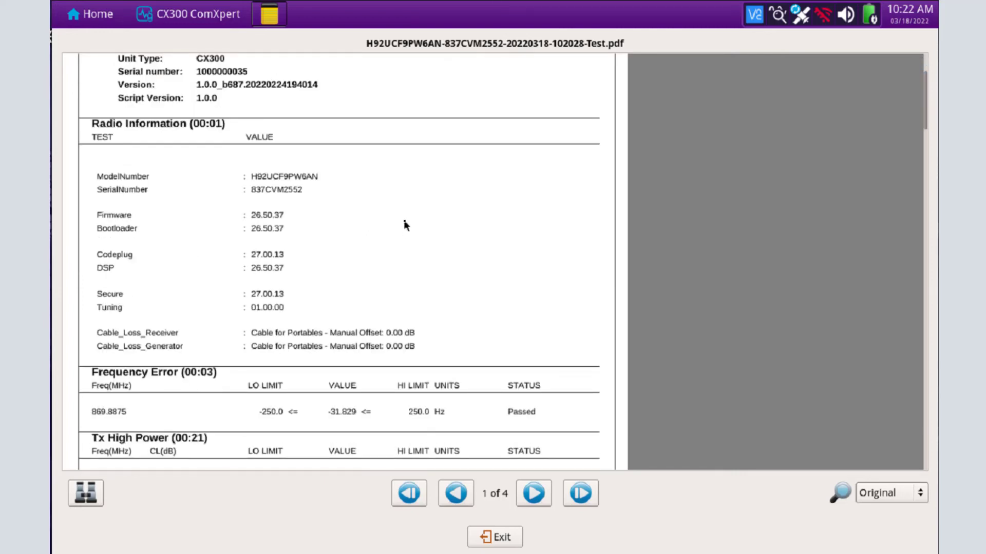
mouse_move(469, 306)
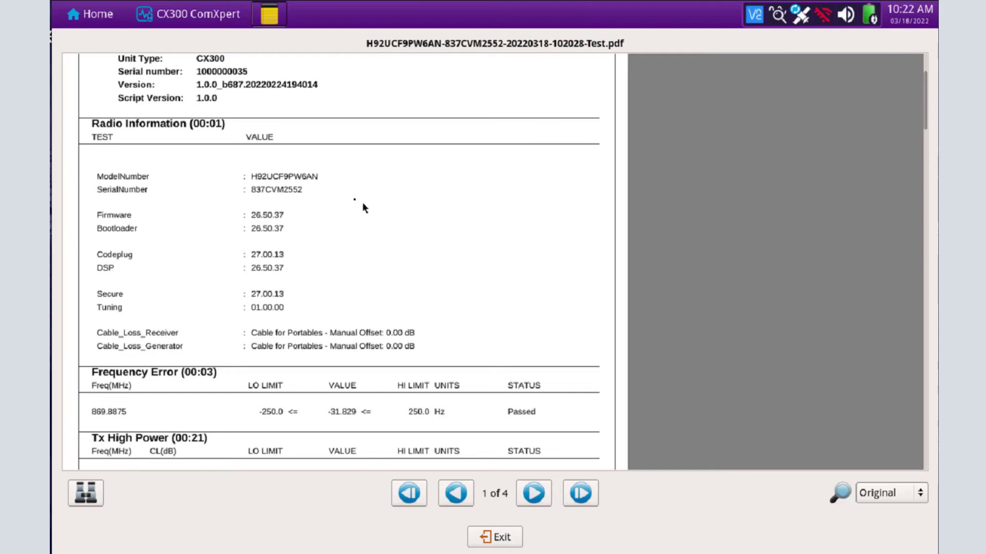
mouse_move(300, 249)
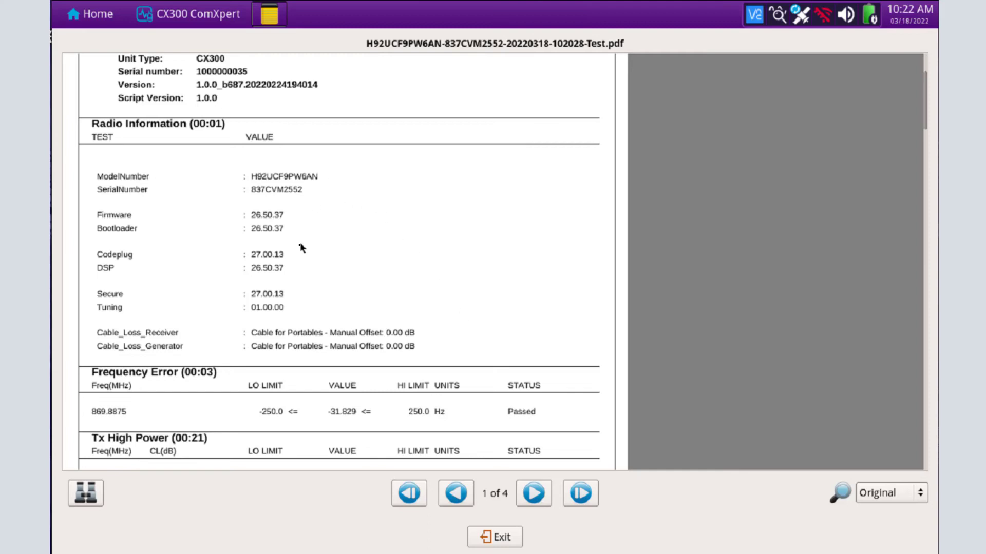
mouse_move(415, 277)
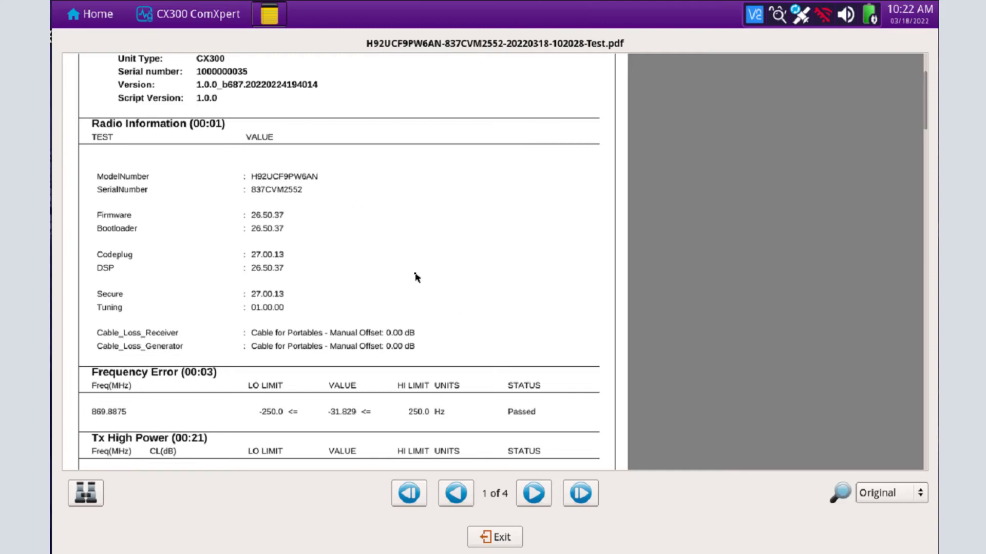
scroll("down", 3)
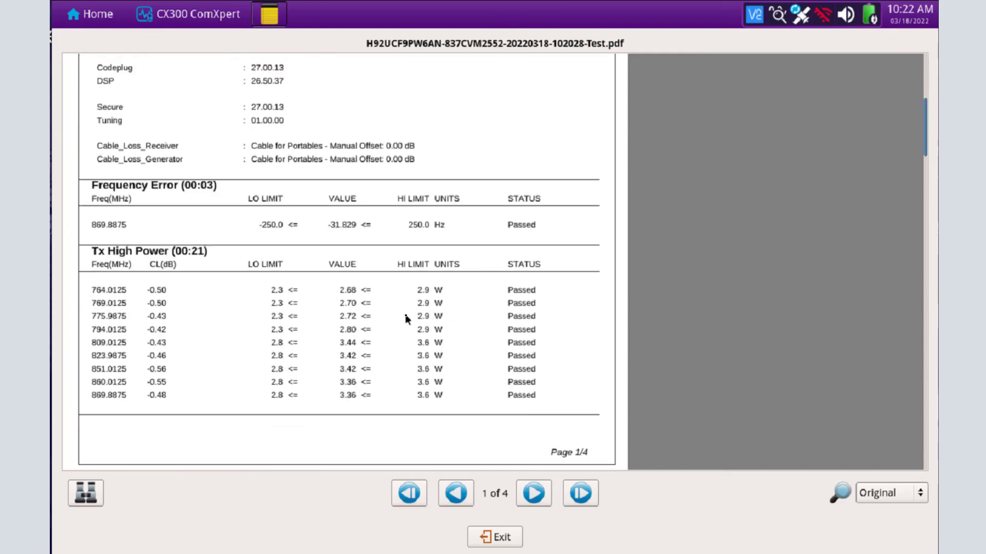
scroll("down", 3)
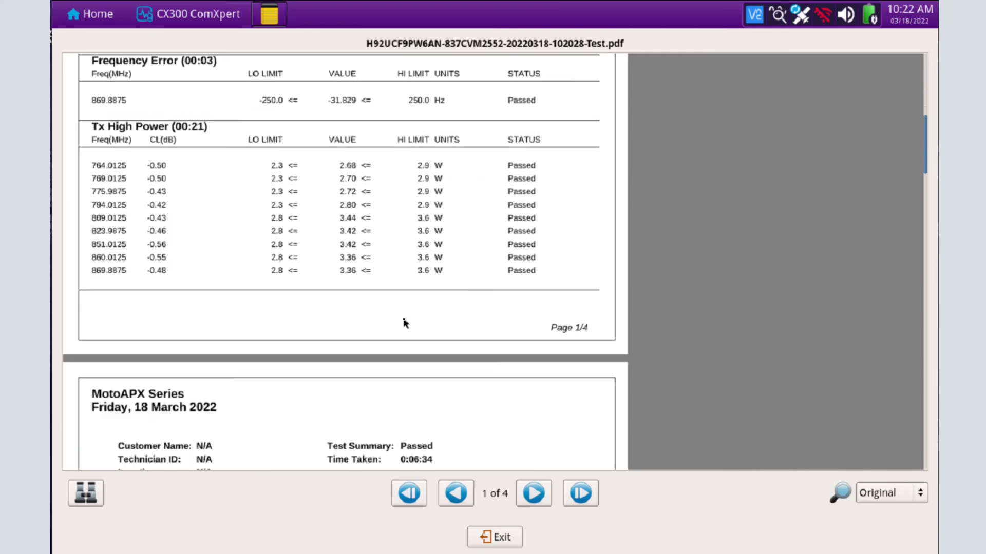
left_click(533, 493)
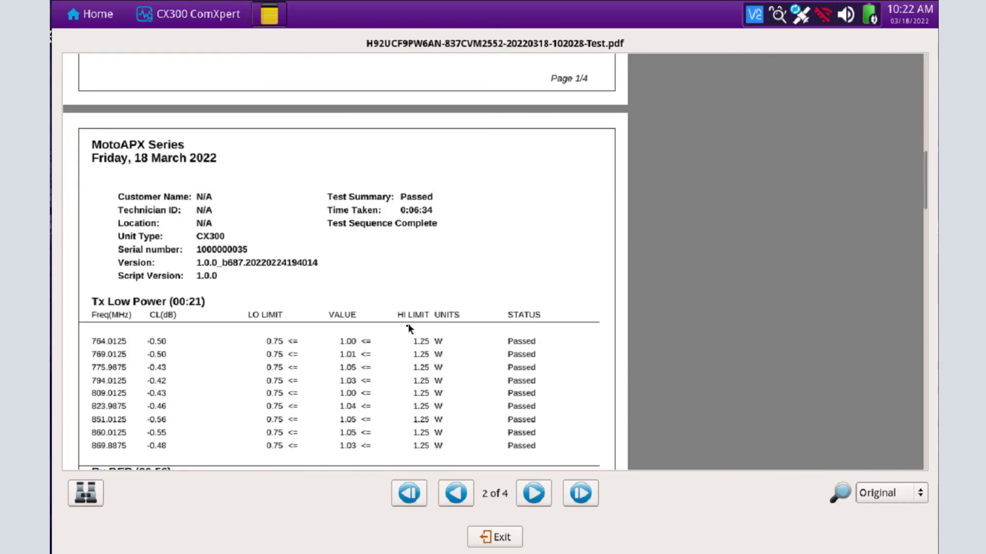
scroll("down", 3)
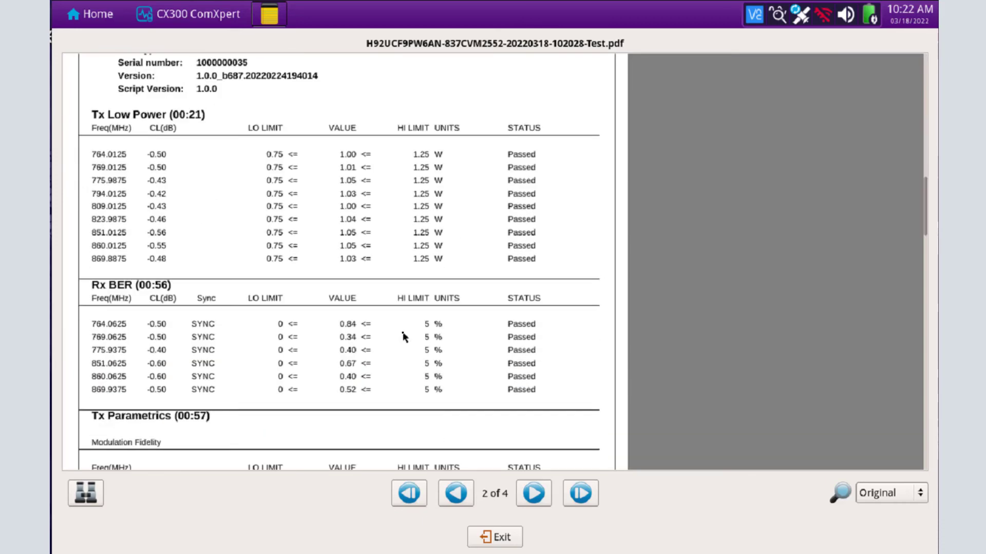
scroll("down", 3)
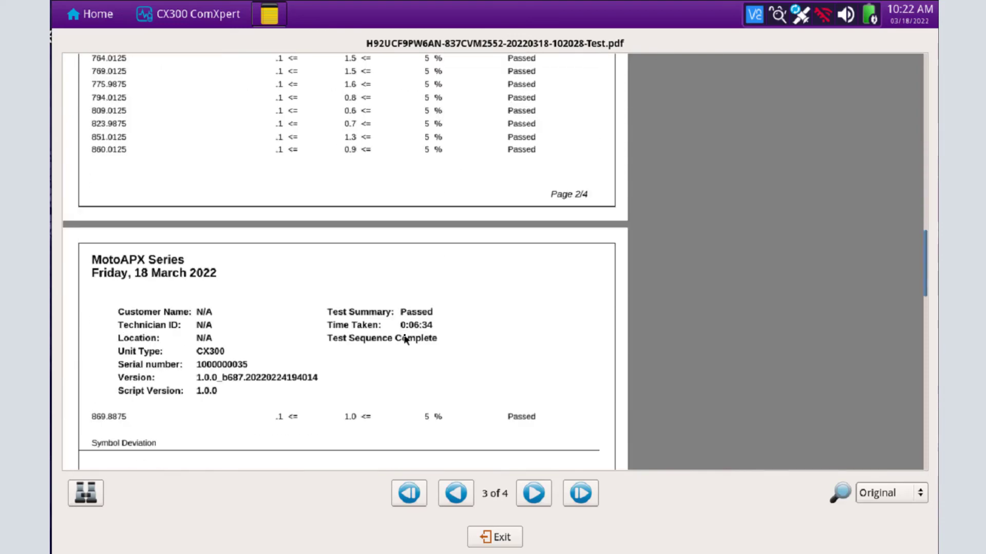
scroll("down", 3)
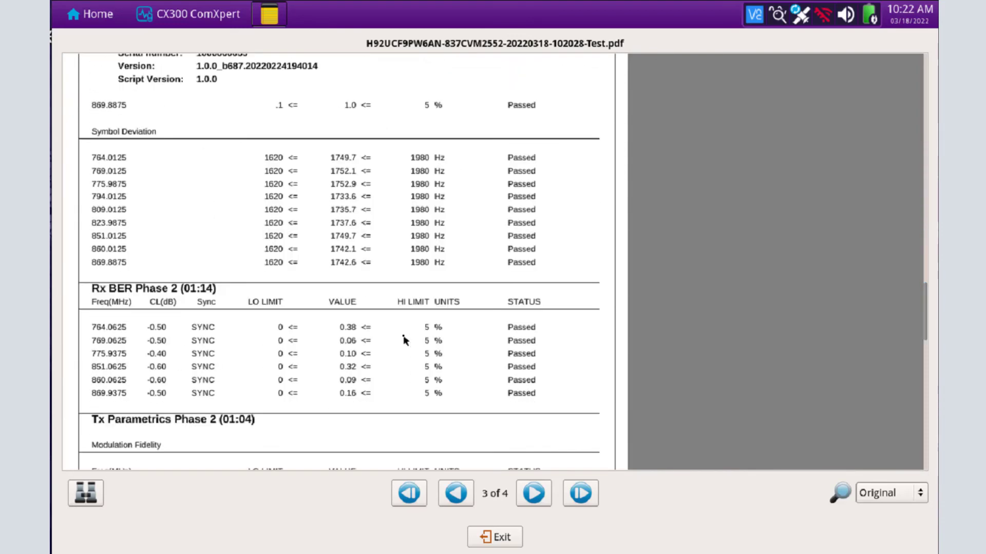
scroll("down", 3)
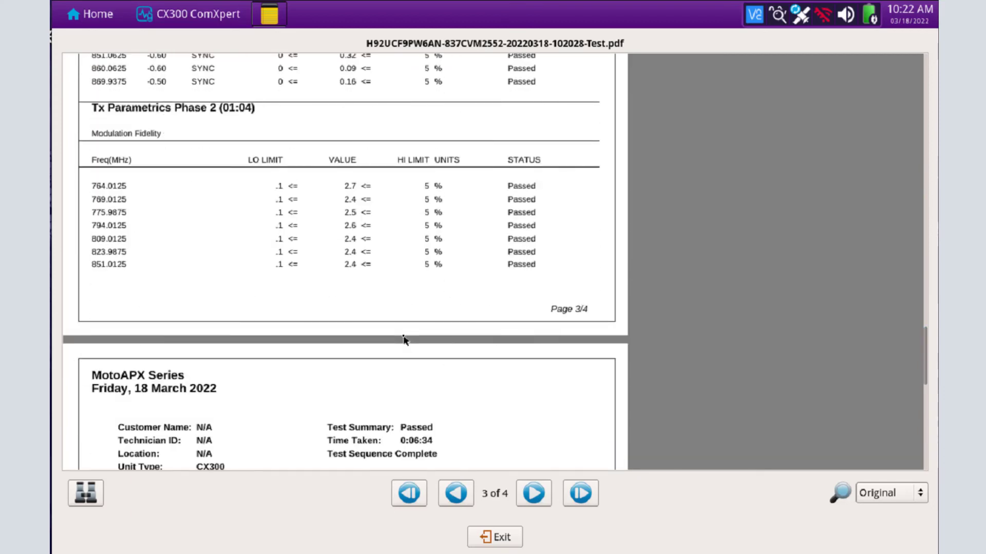
left_click(534, 494)
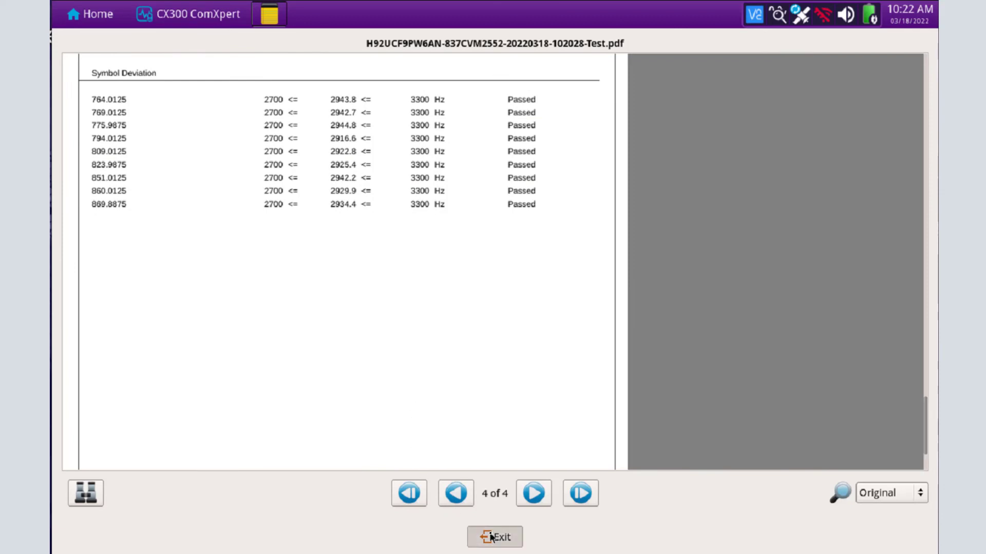
left_click(496, 551)
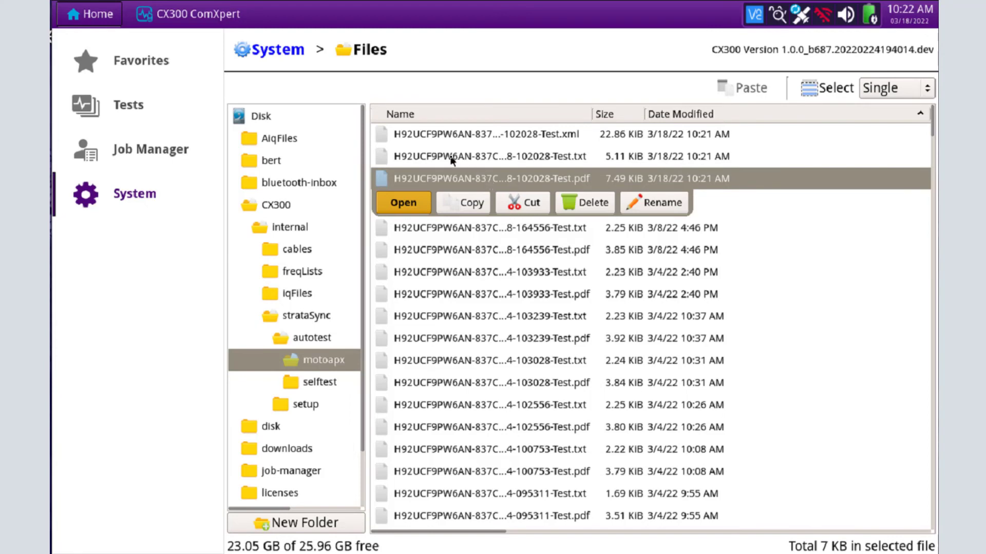
left_click(485, 156)
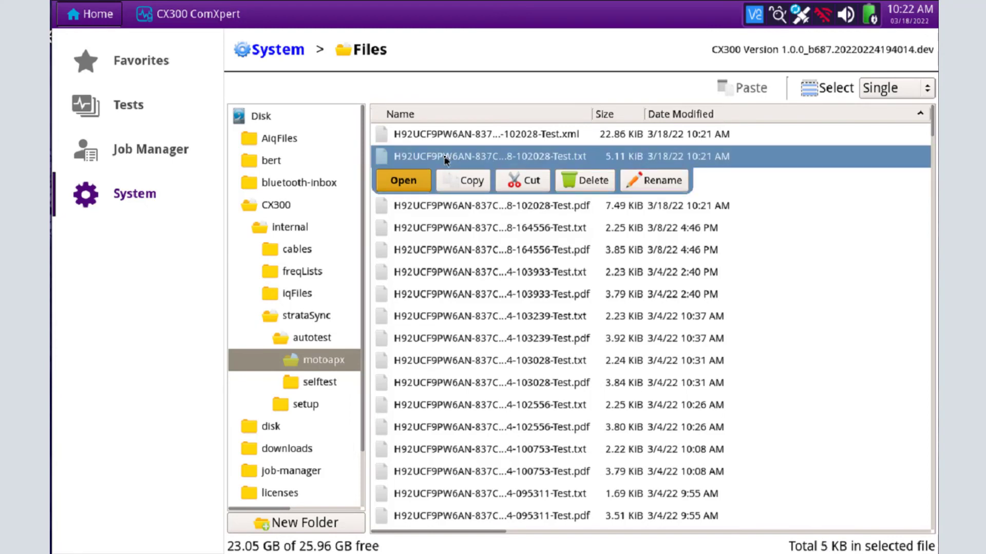
left_click(403, 181)
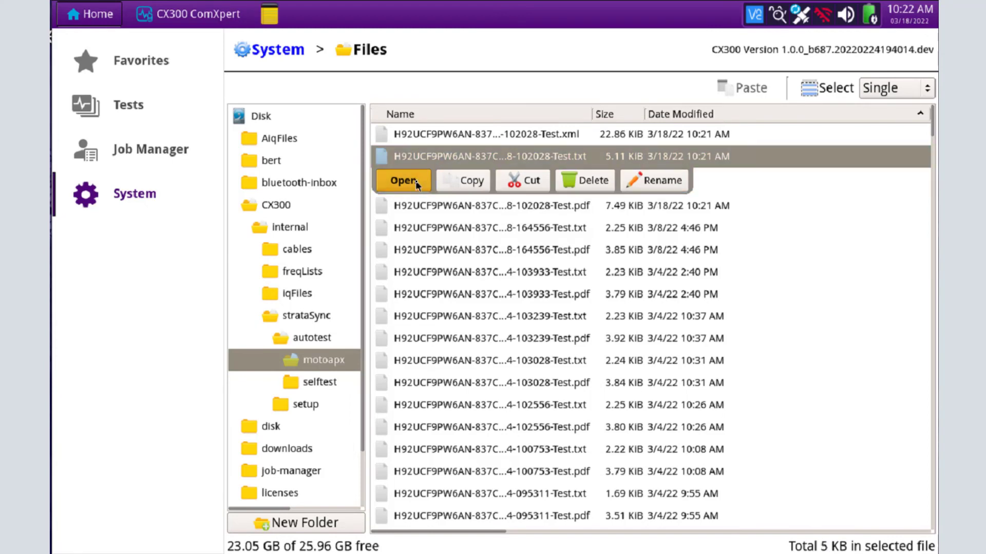
left_click(402, 181)
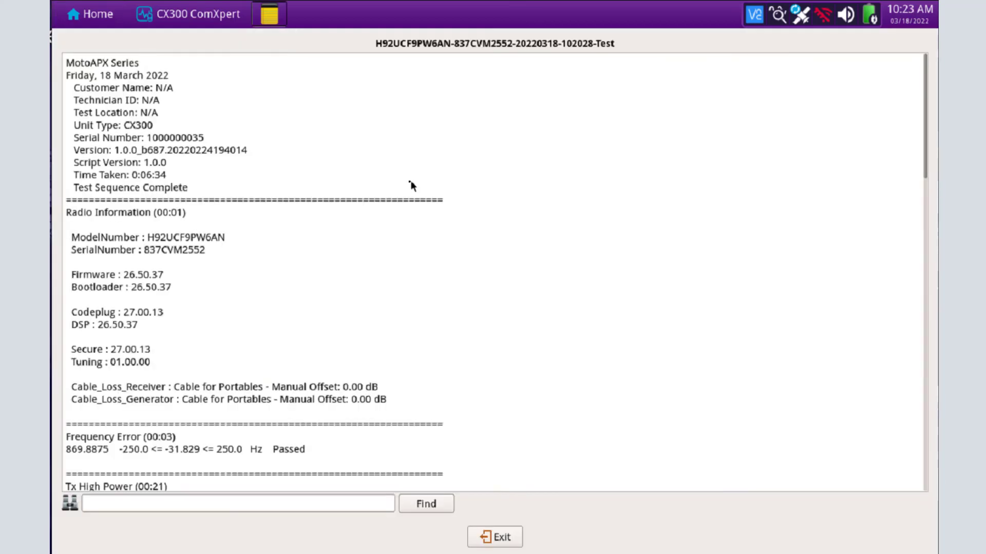
scroll("down", 3)
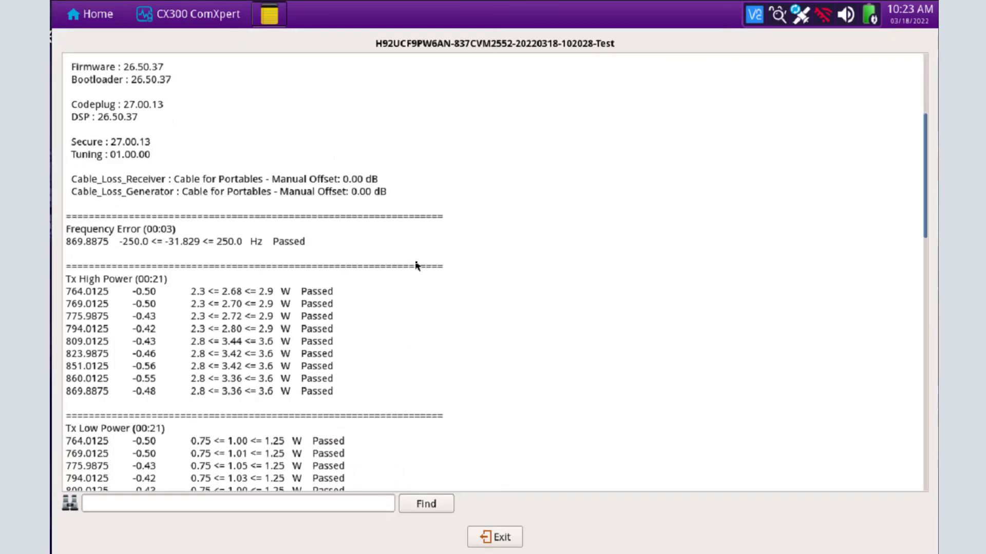
scroll("down", 3)
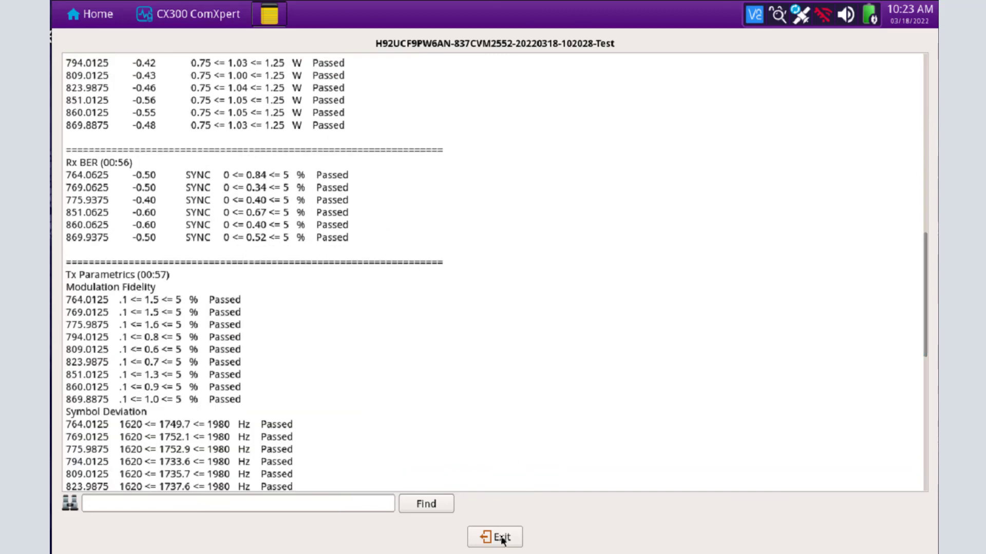
left_click(498, 551)
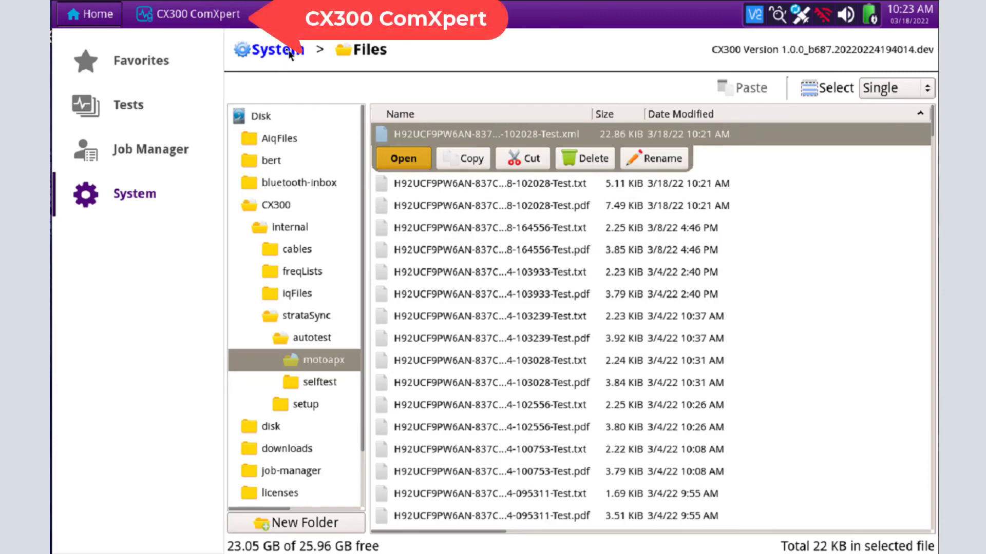
mouse_move(197, 25)
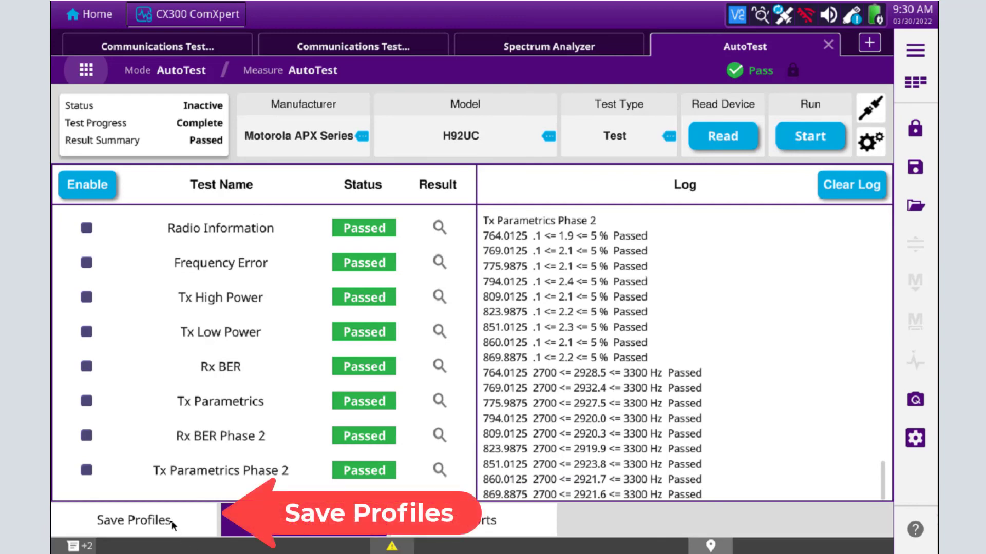
Show the Save Profiles page with Tx High Power limits 2.3–2.9 W for 764–805 MHz
left_click(130, 521)
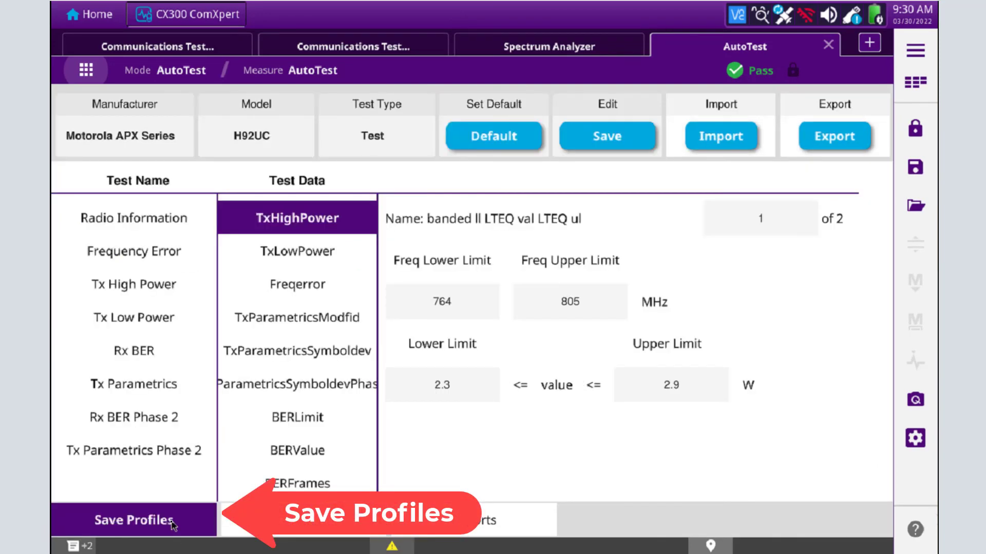